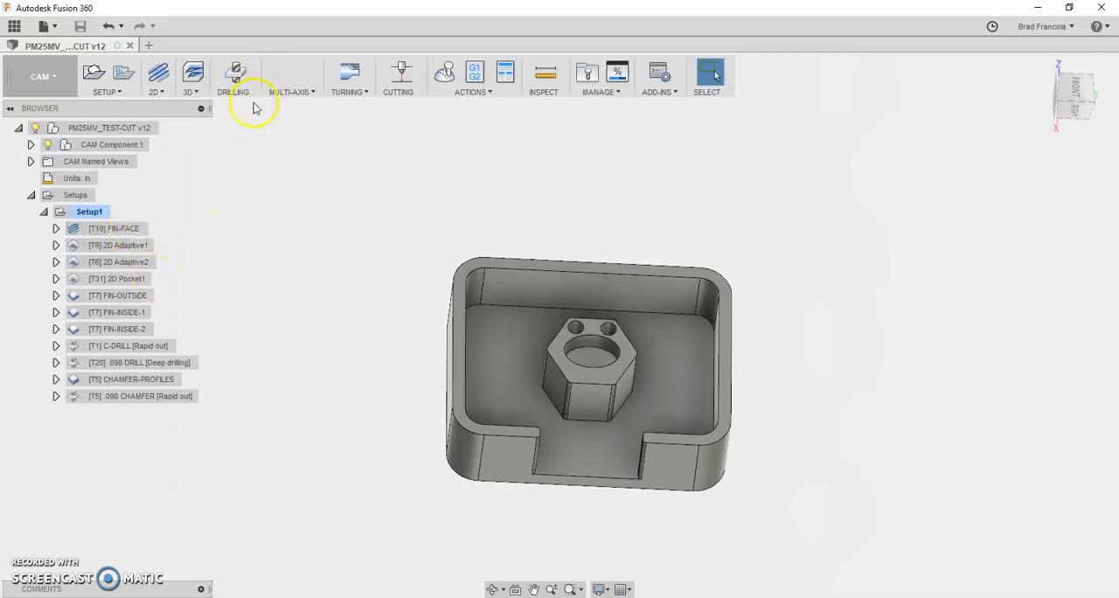
mouse_move(325, 236)
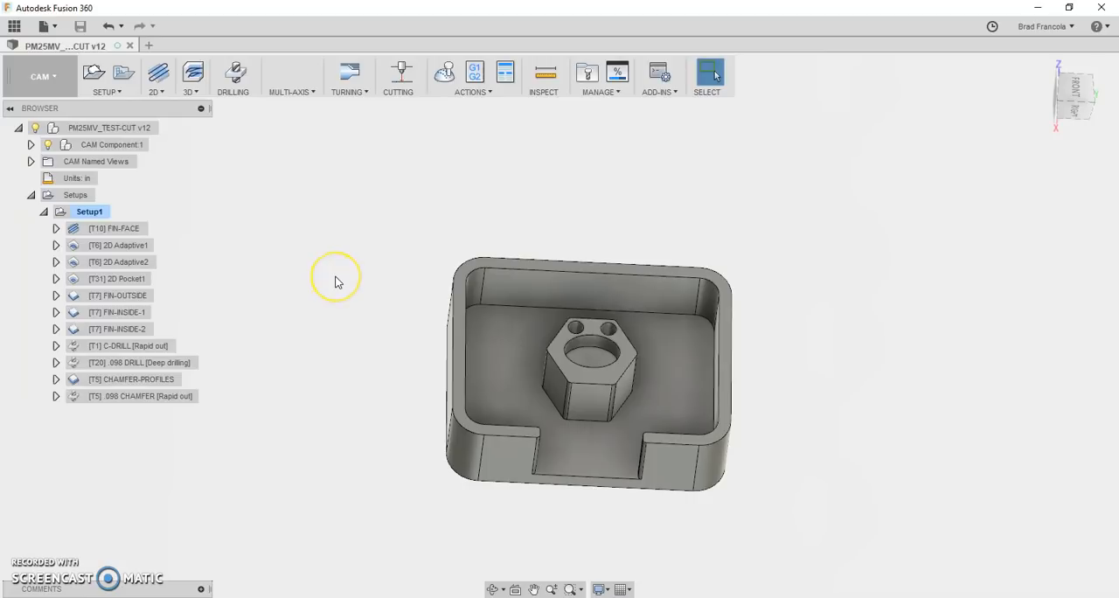
mouse_move(357, 252)
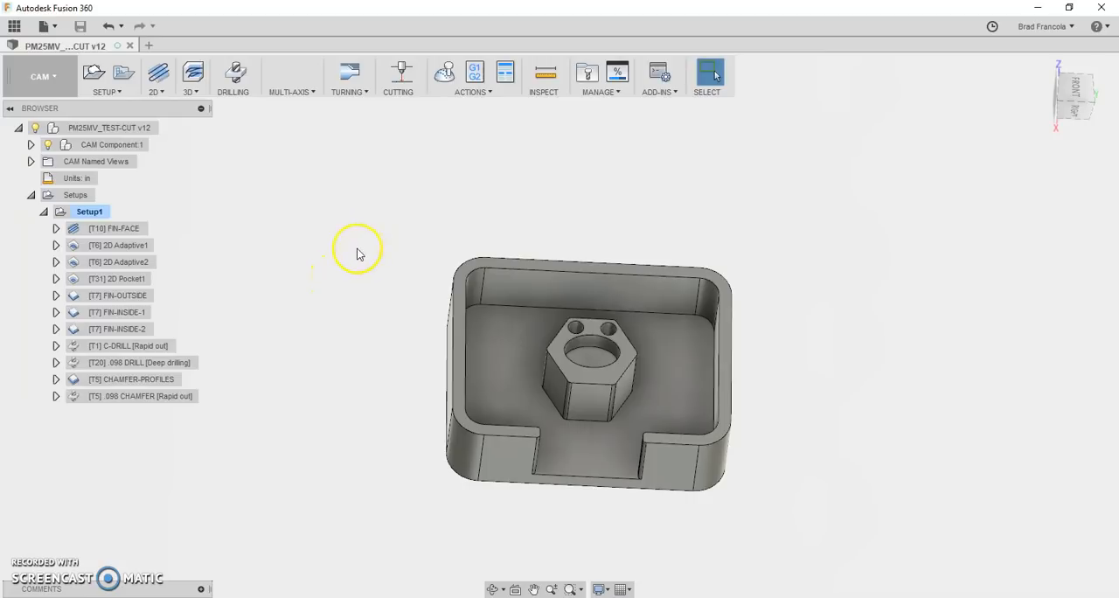
mouse_move(297, 262)
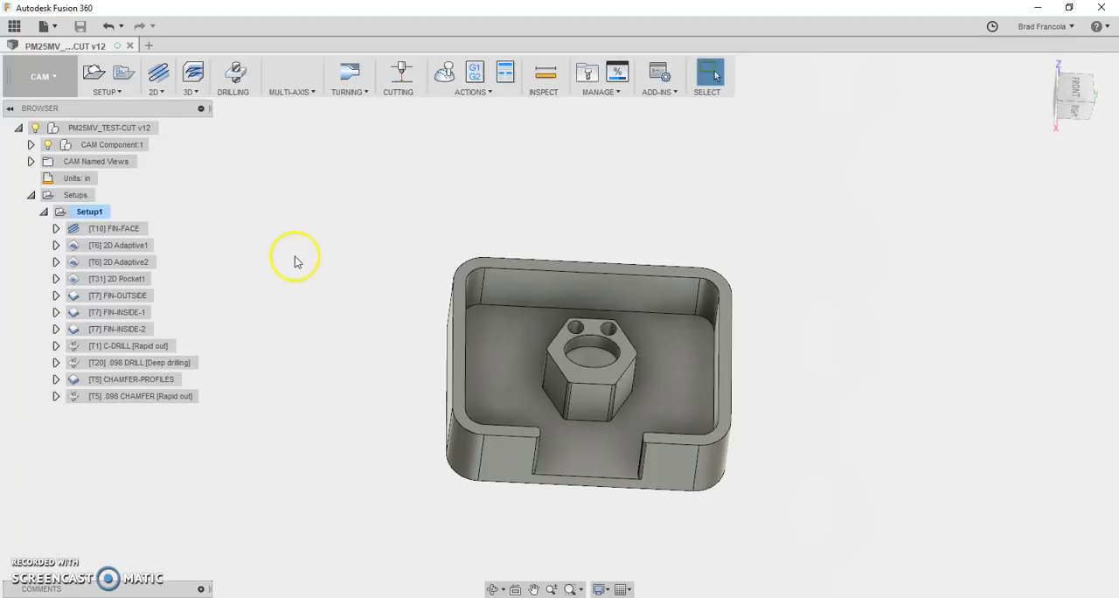
Step: Run the Setup1 toolpath simulation through the final chamfer, viewing the part from above and angled
left_click(90, 212)
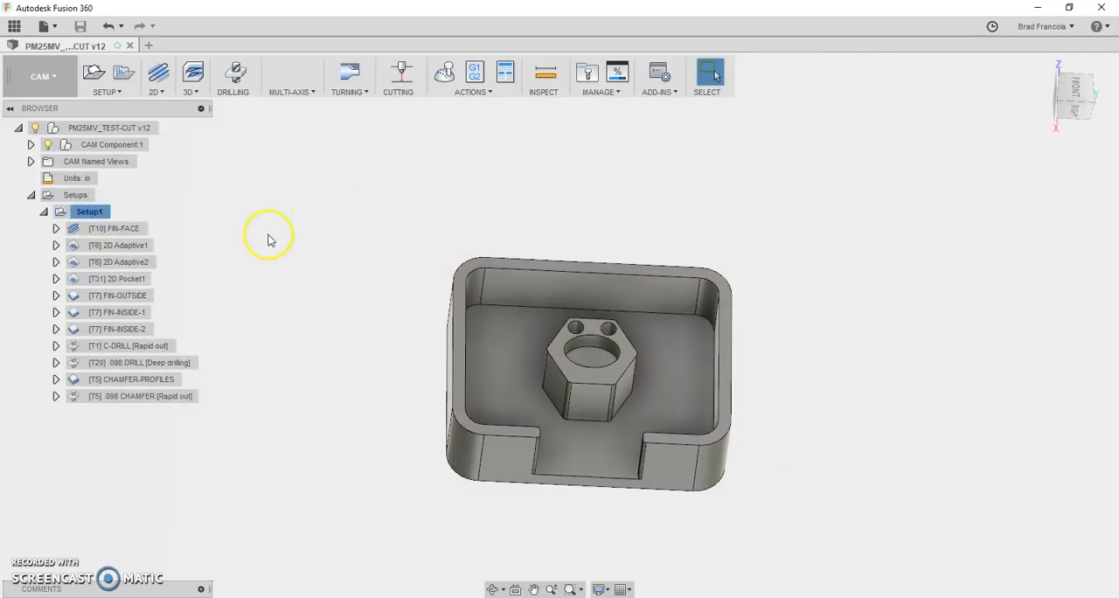
right_click(90, 212)
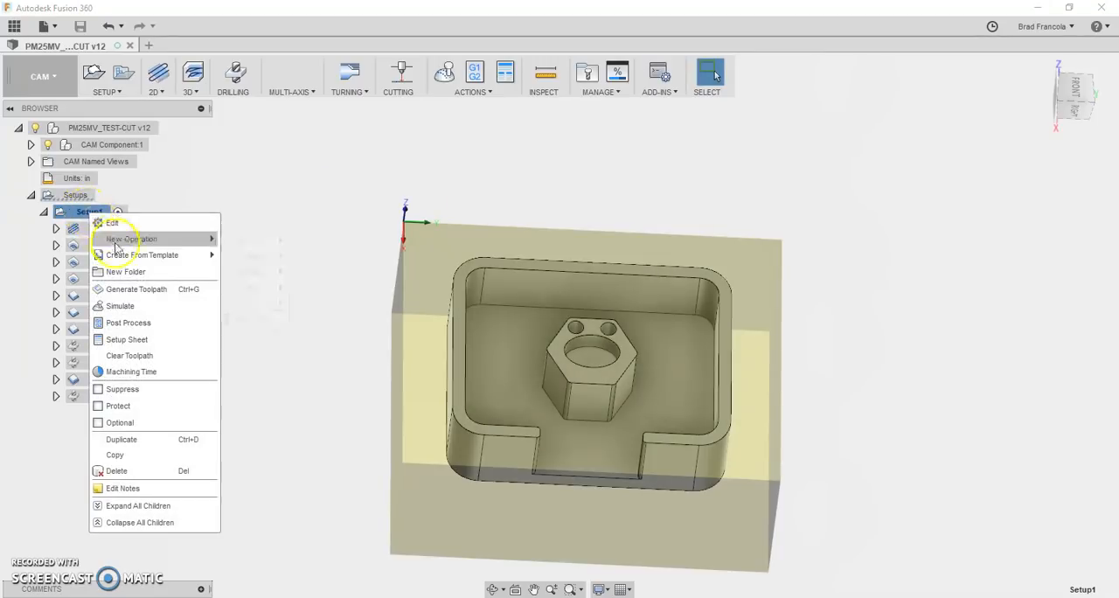
left_click(120, 306)
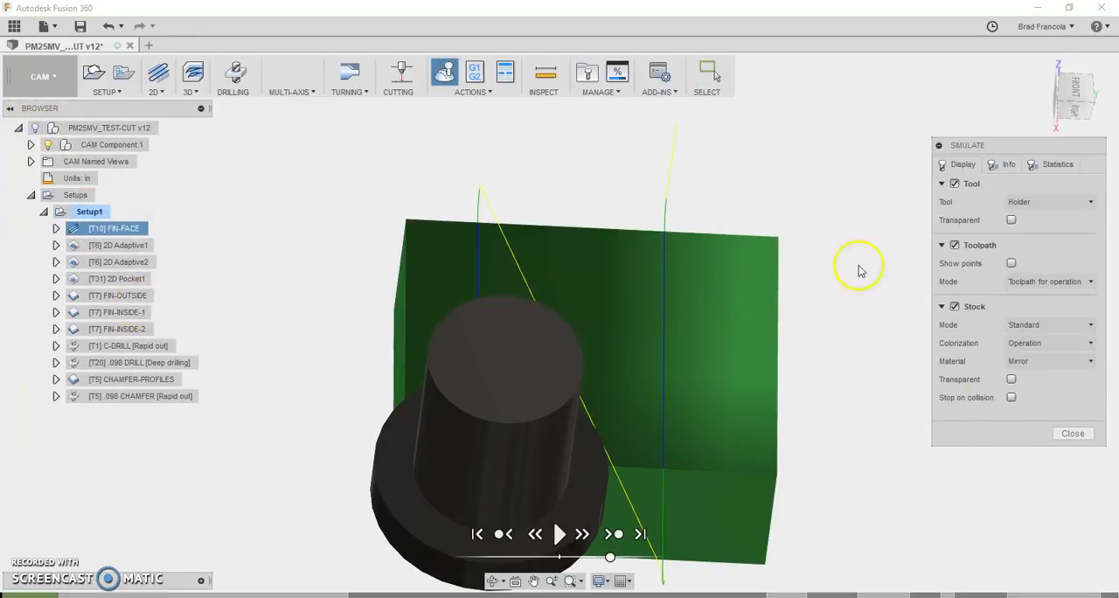
left_click(1049, 281)
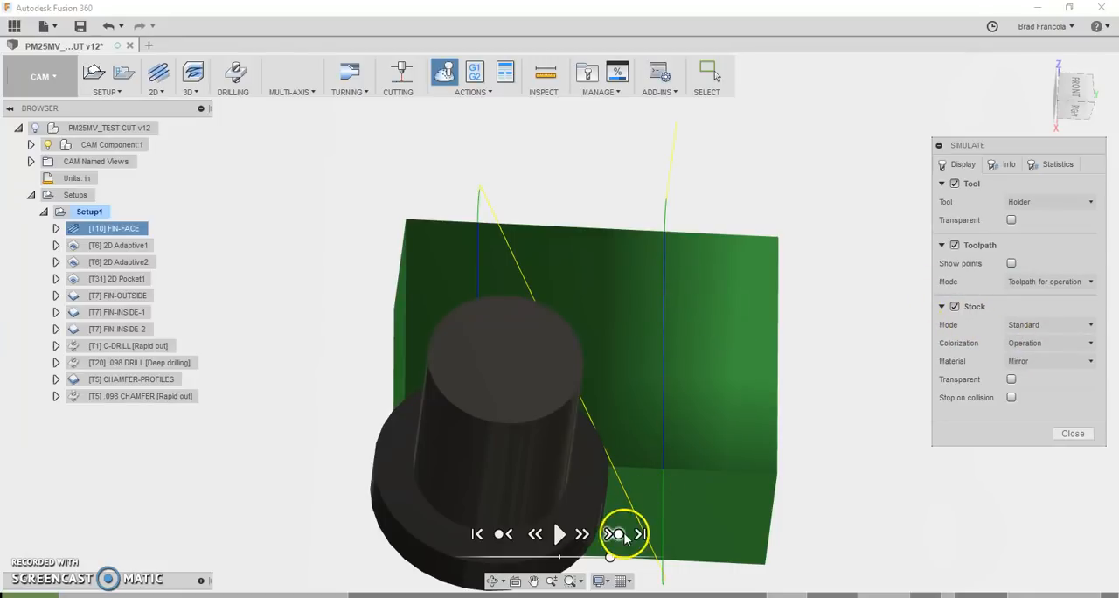
left_click(560, 534)
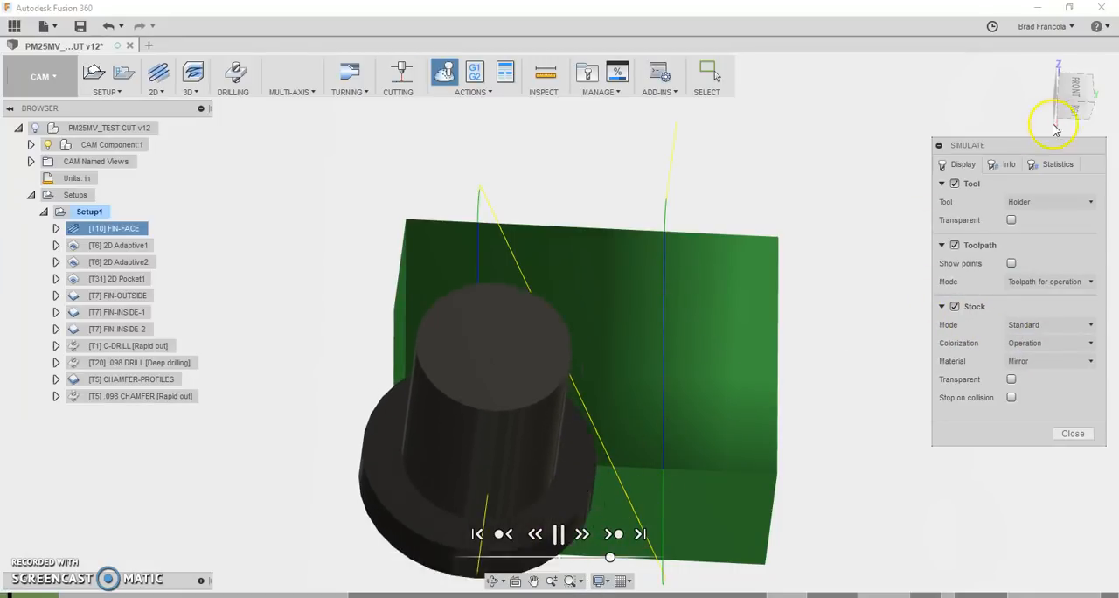
left_click(1074, 96)
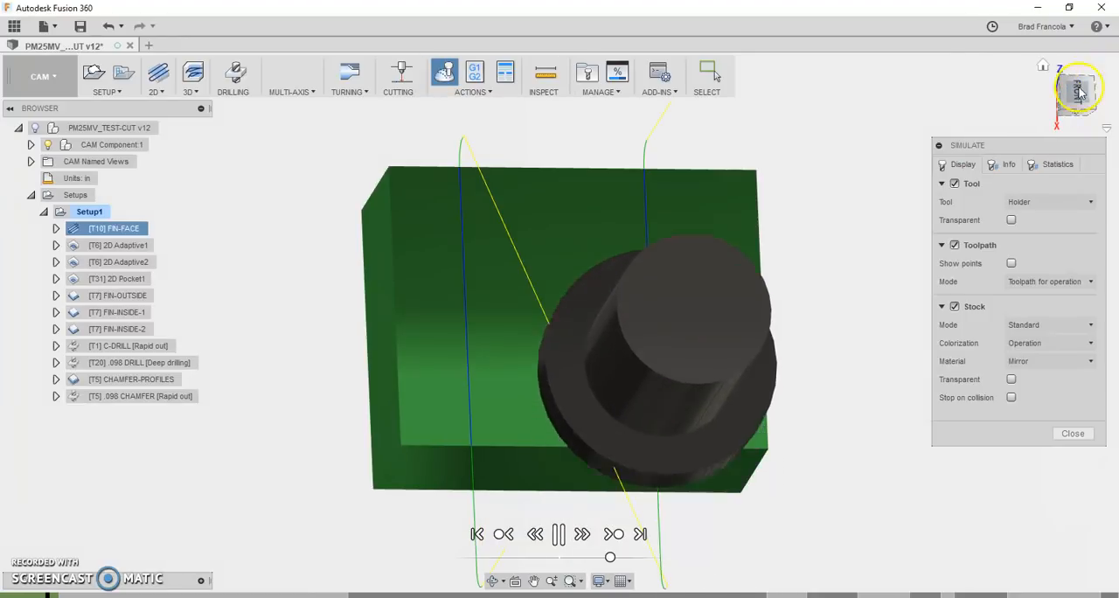
left_click(1076, 88)
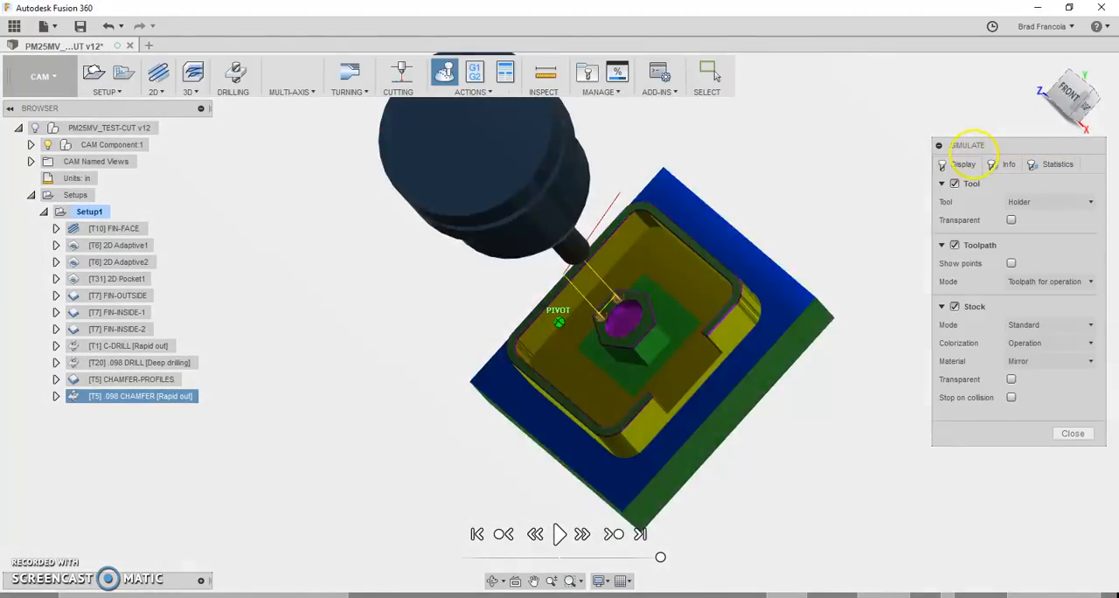
left_click(559, 534)
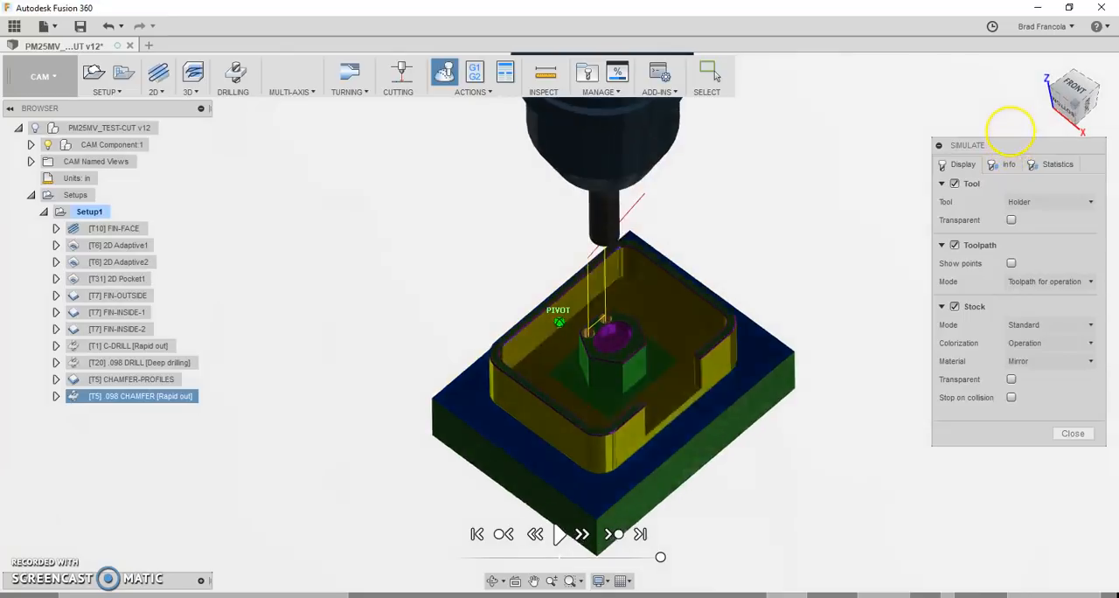
left_click(1073, 433)
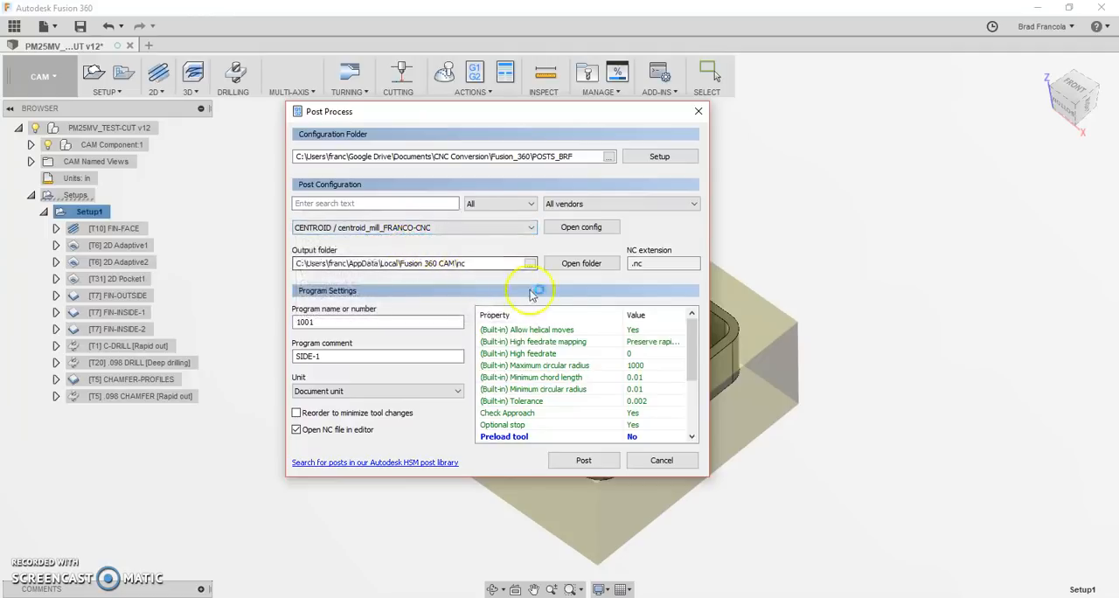
Step: Review the Centroid mill post property list for program 1001 with comment SIDE-1
scroll("down", 3)
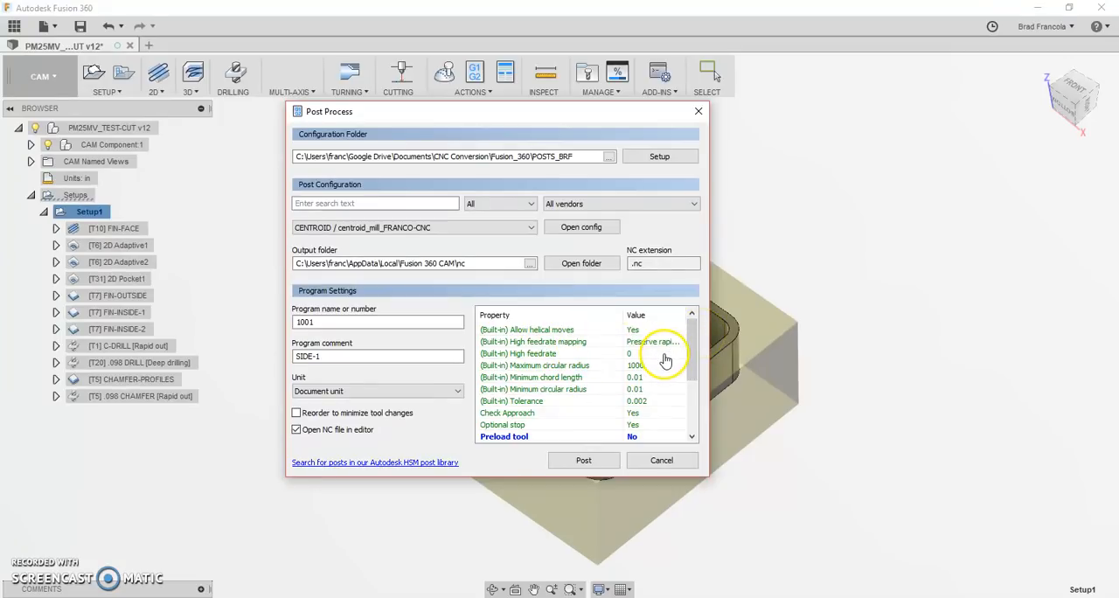
scroll("down", 3)
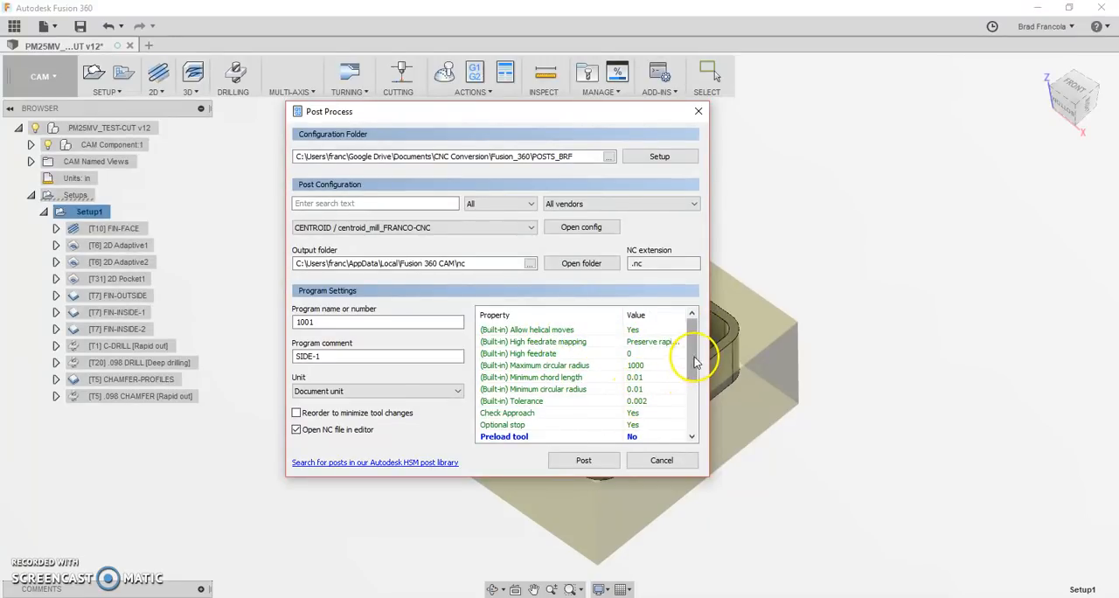
scroll("down", 3)
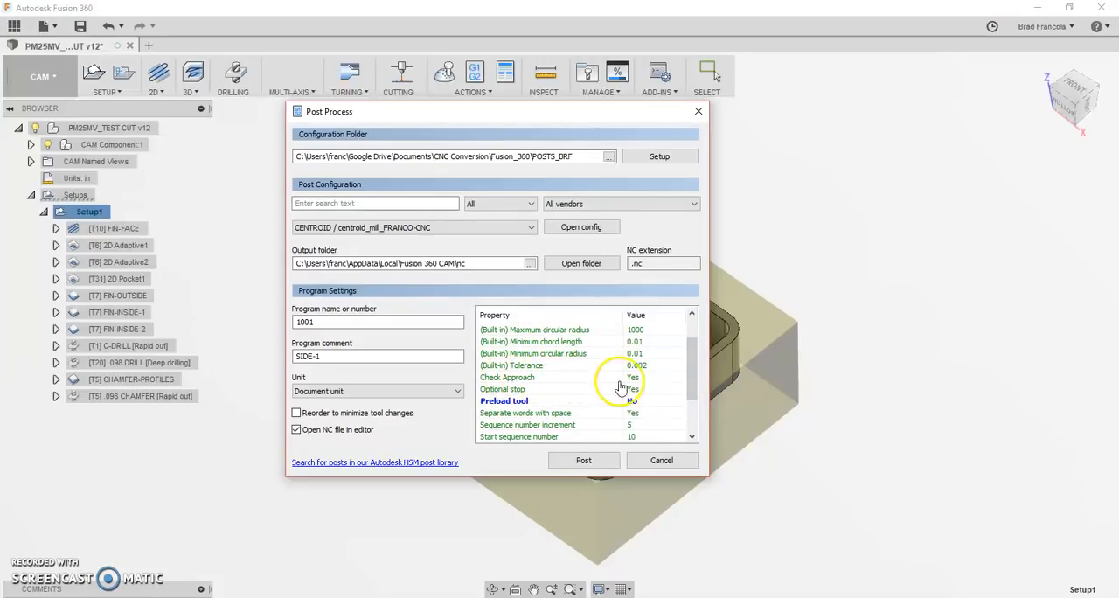
left_click(631, 389)
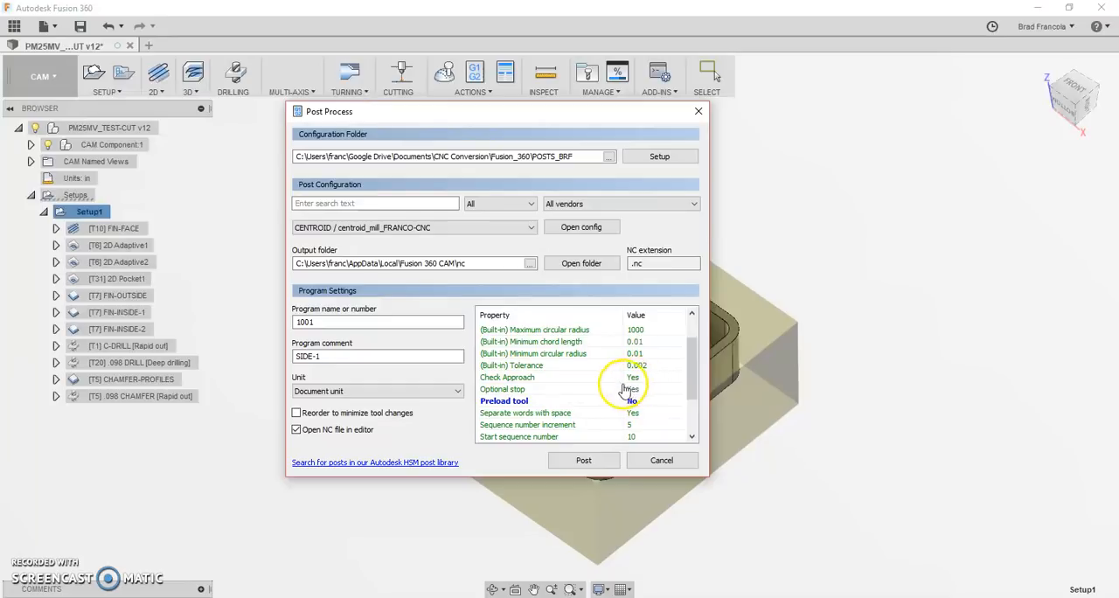
scroll("down", 3)
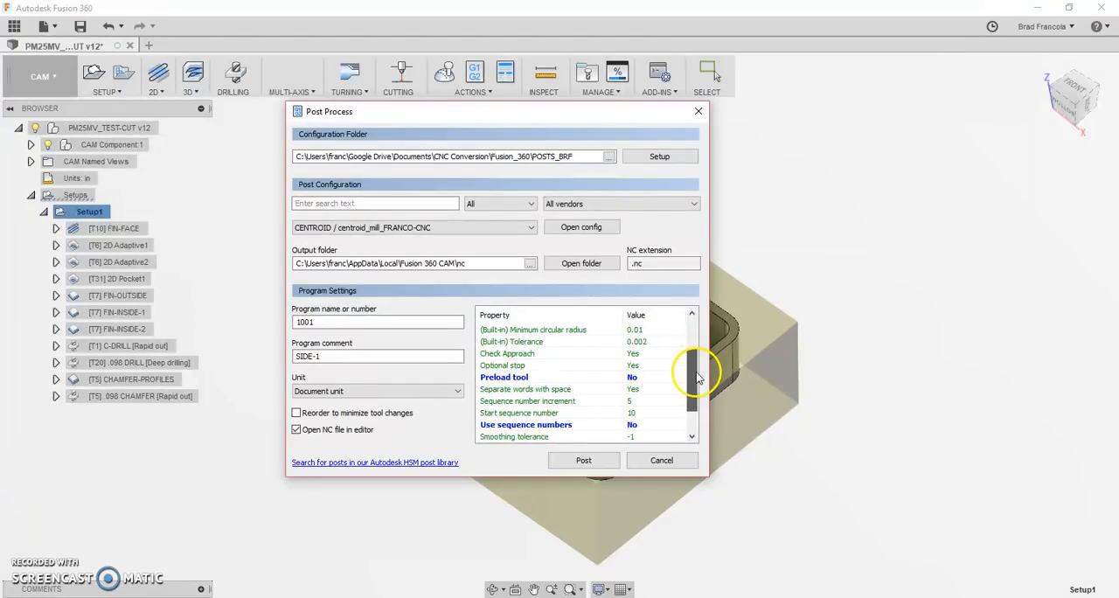
scroll("down", 3)
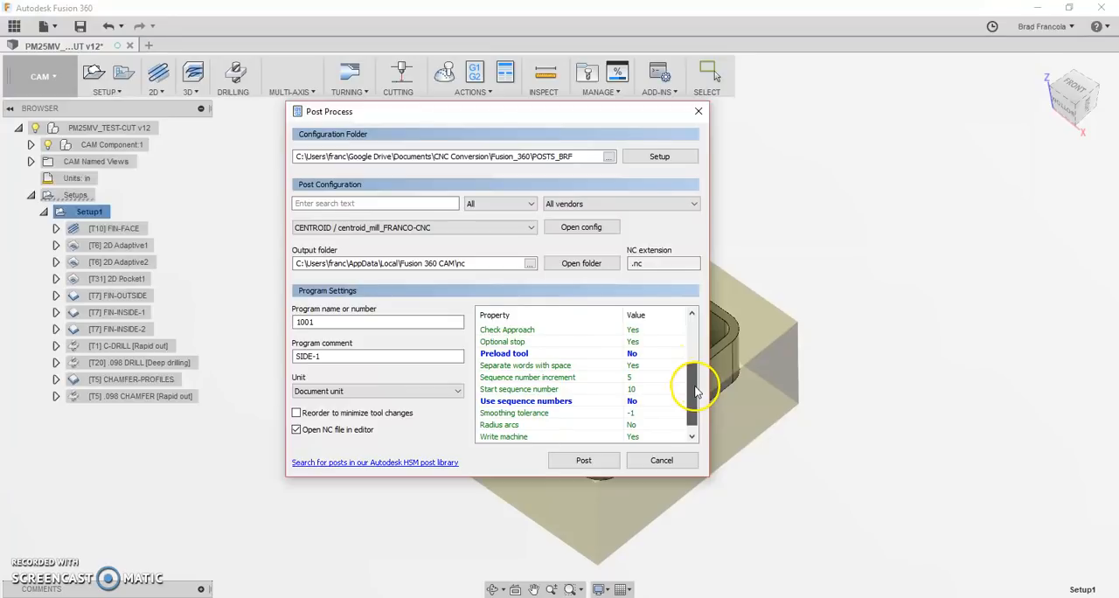
scroll("down", 3)
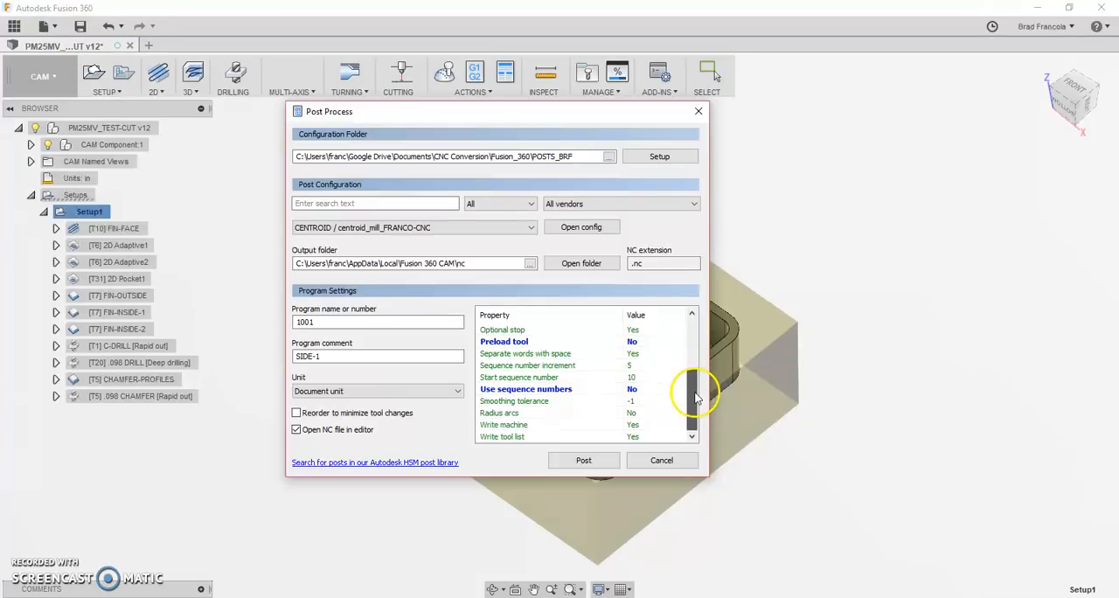
Step: Post Setup1 as 1001.nc, replacing the existing file
left_click(583, 460)
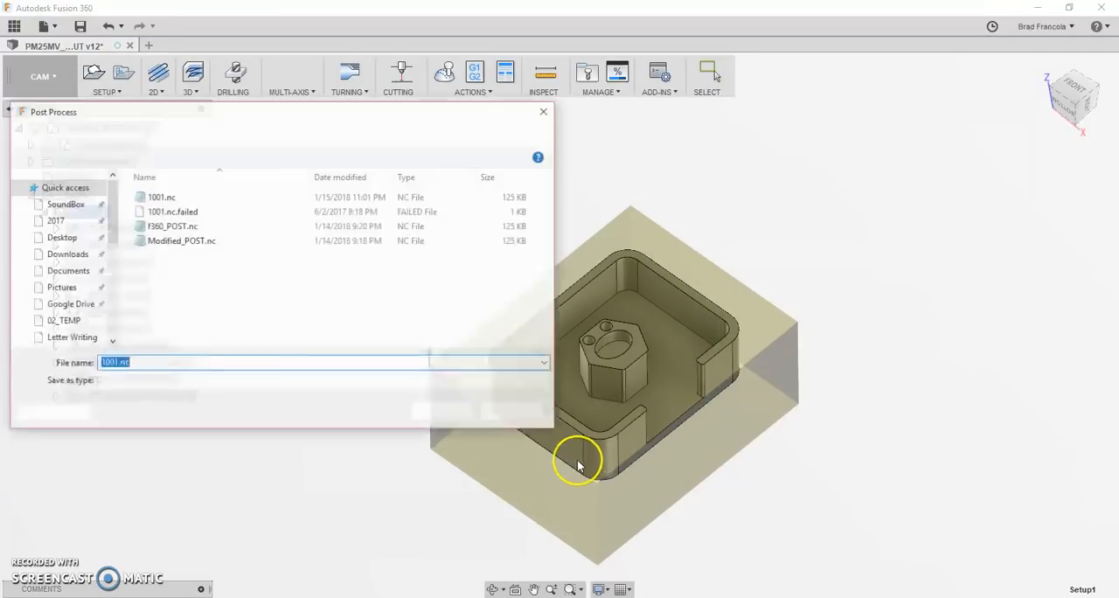
left_click(443, 412)
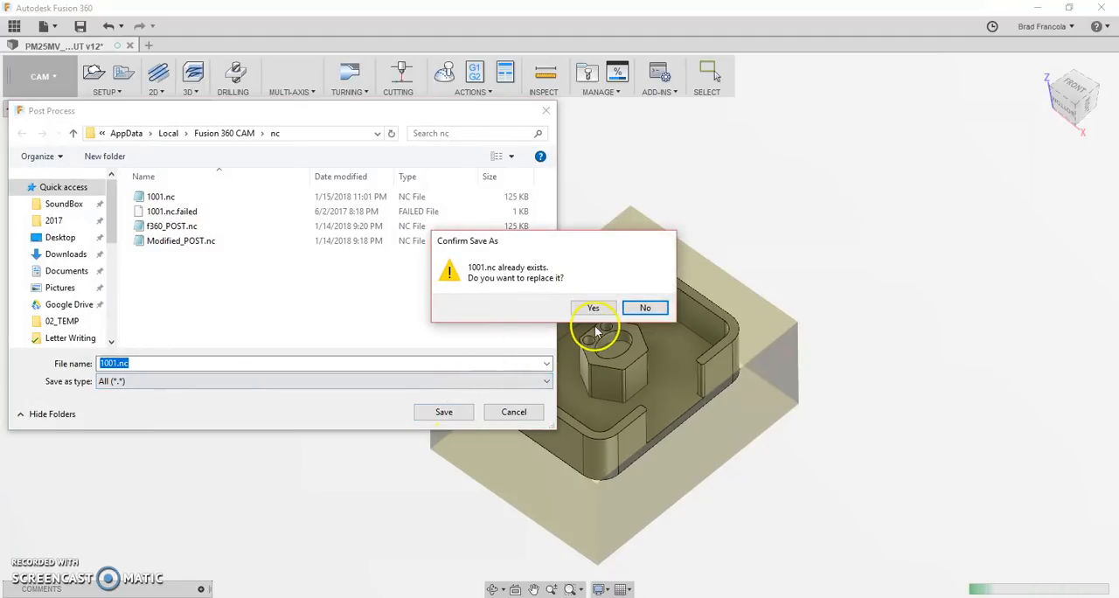
left_click(593, 308)
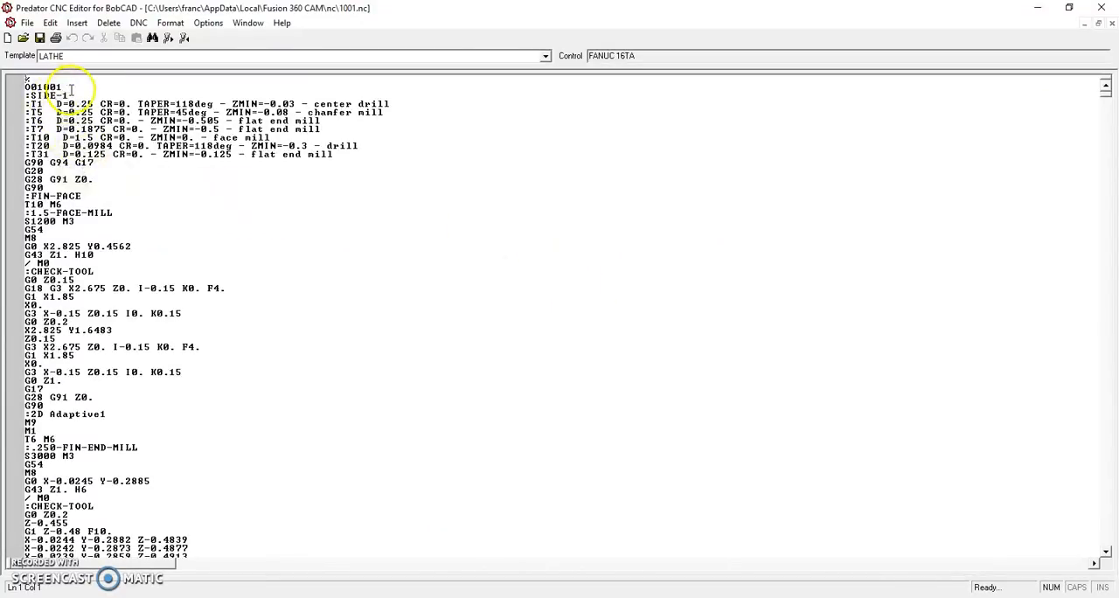
Step: Inspect the SIDE-1 program comment and tool-list header lines in 1001.nc
double_click(45, 95)
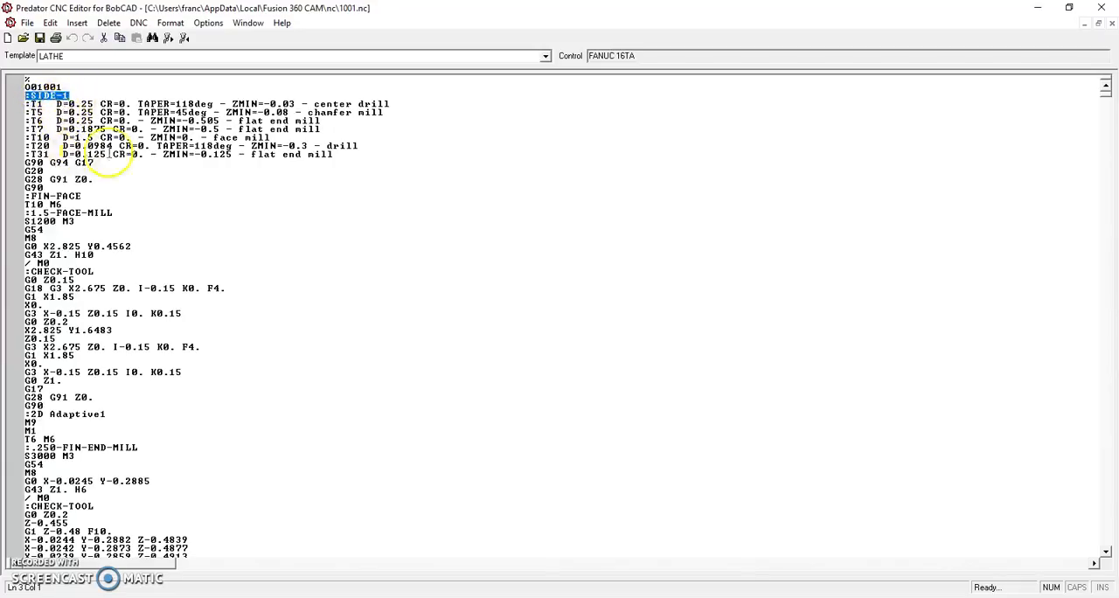
left_click_drag(26, 95, 333, 155)
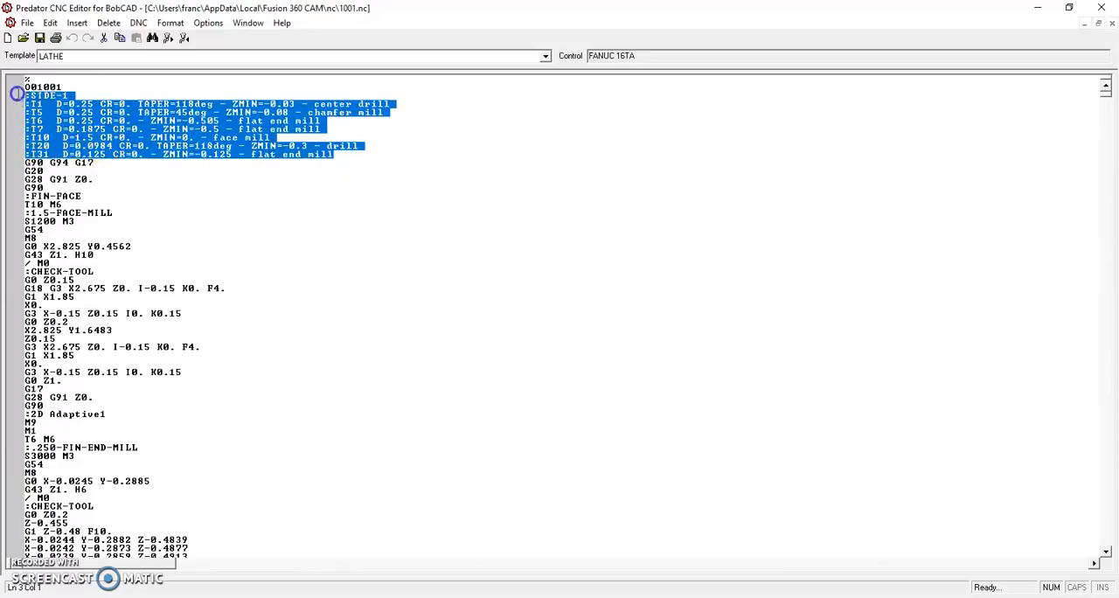
scroll("down", 3)
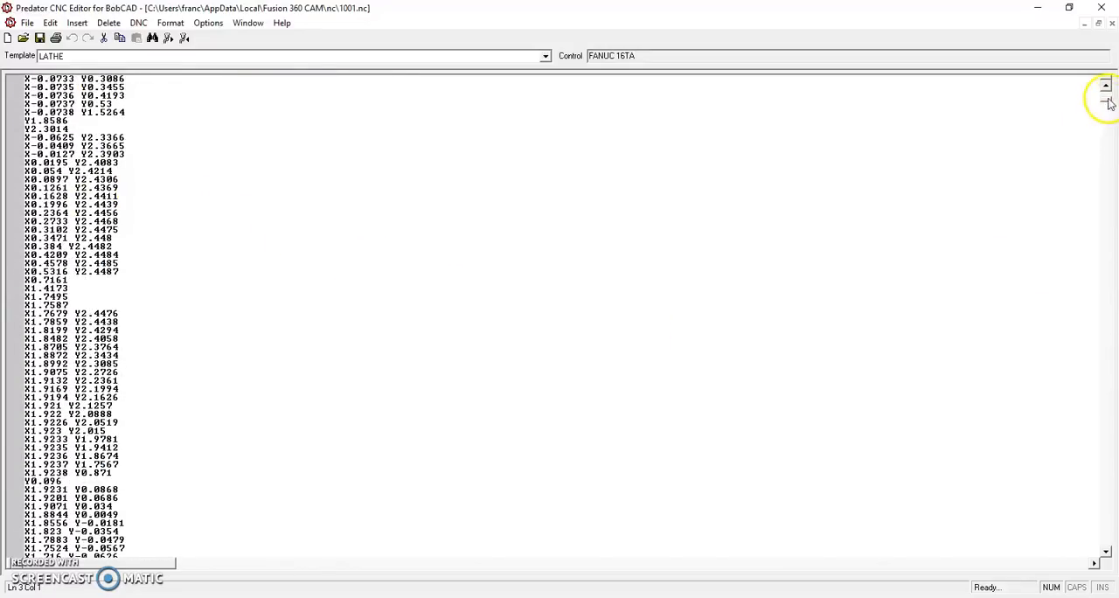
scroll("down", 3)
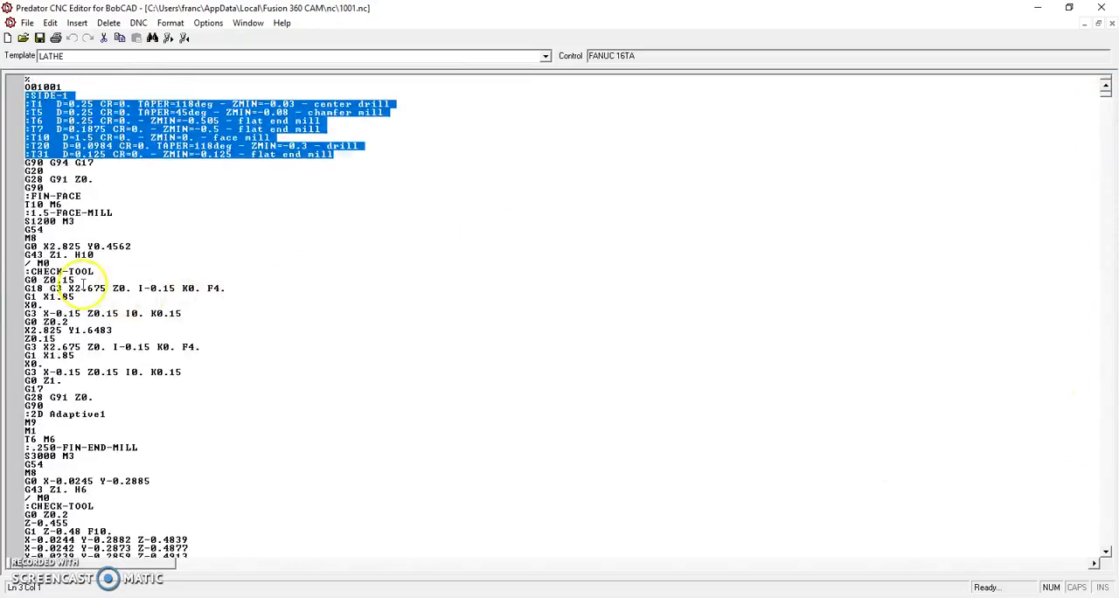
Step: Inspect the face-mill G43 Z1. H10 approach and the following check-tool stop lines
left_click(62, 254)
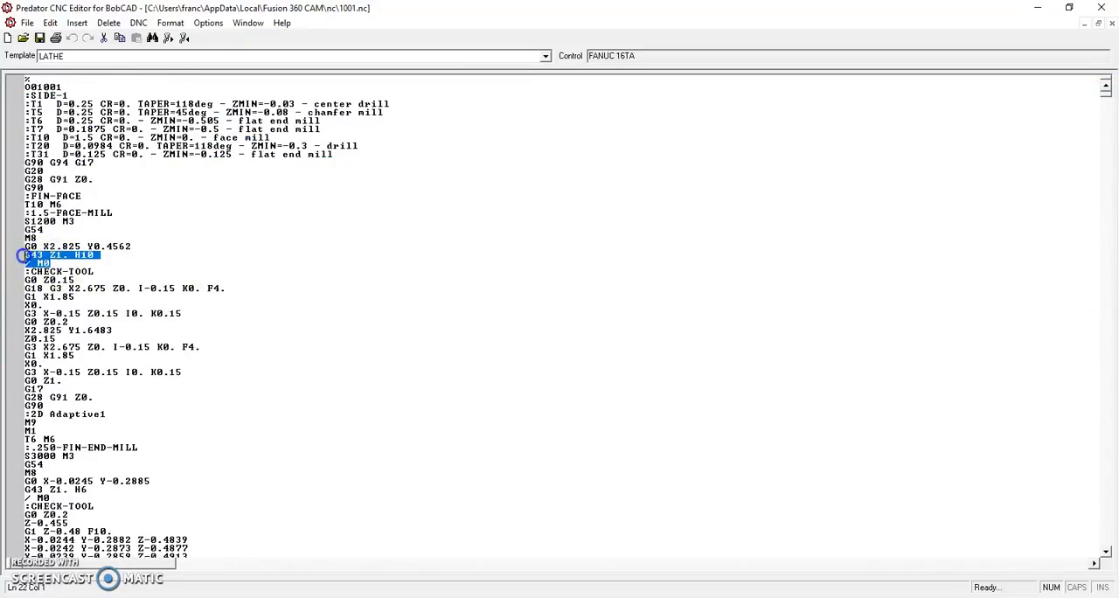
left_click(66, 258)
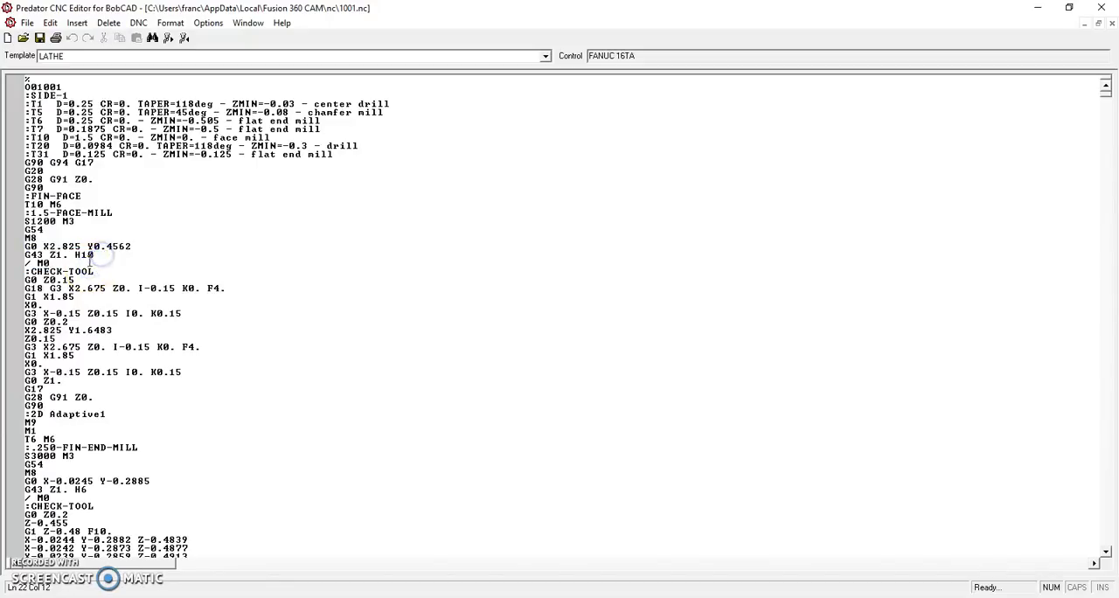
double_click(35, 262)
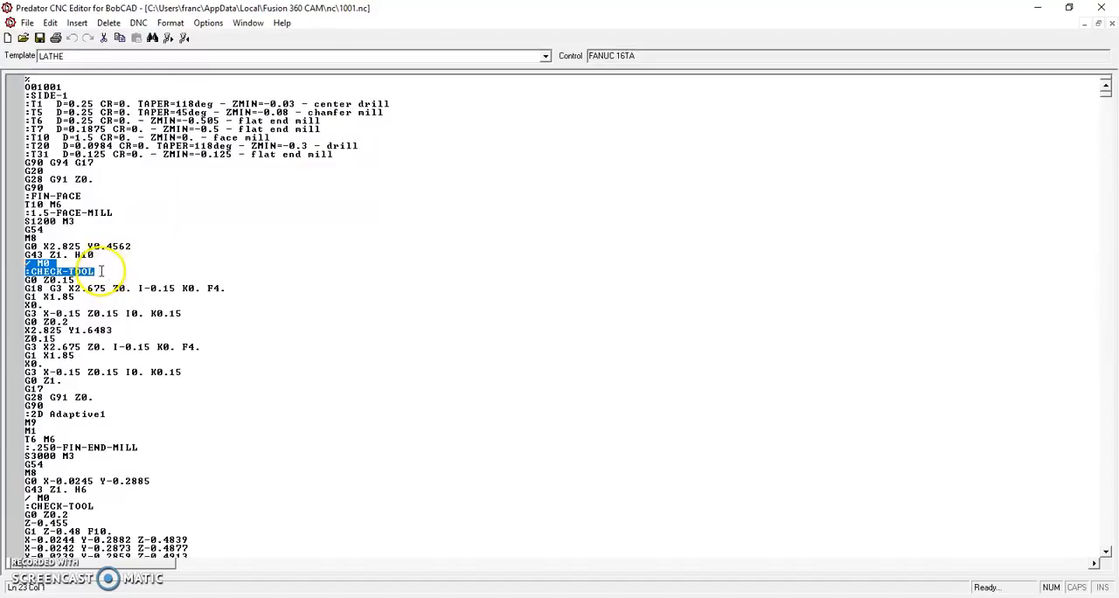
scroll("down", 3)
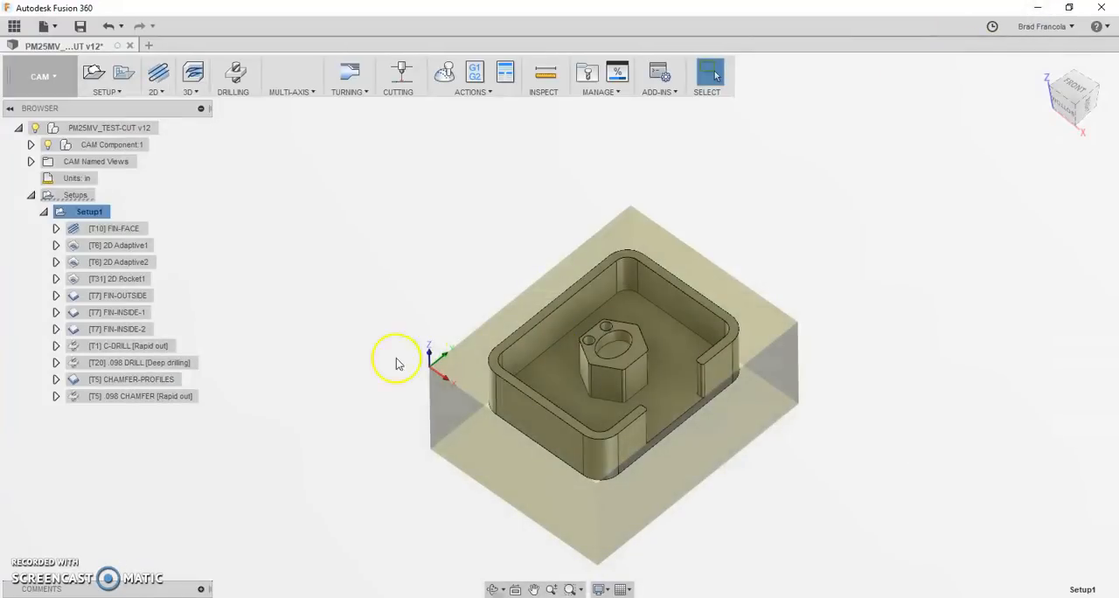
Step: Post Setup1 over 1001.nc with the Check Approach property set to No
right_click(89, 212)
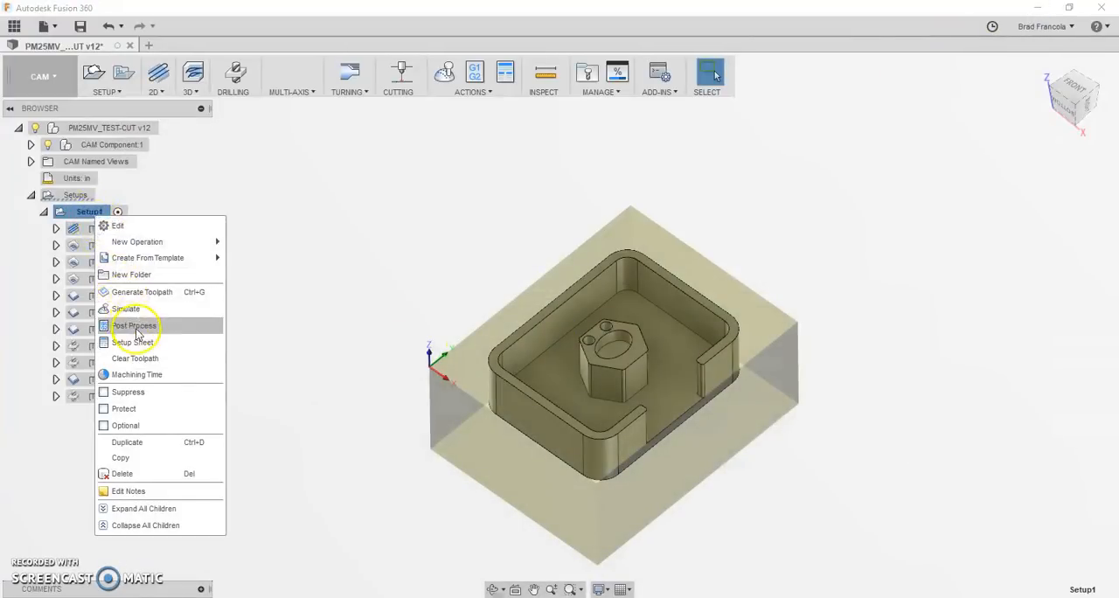
left_click(134, 325)
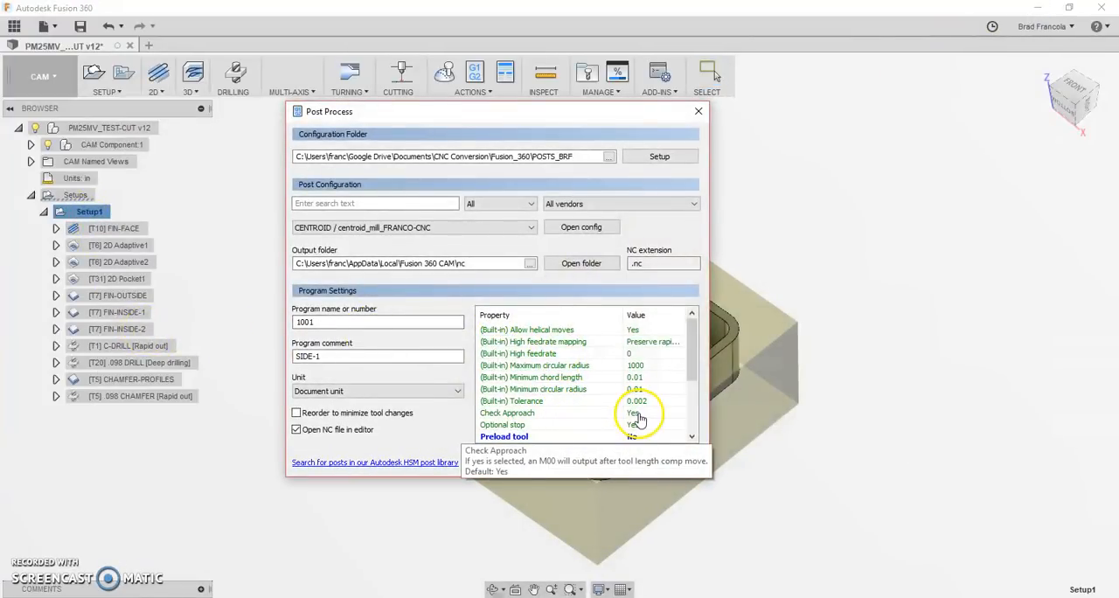
left_click(638, 411)
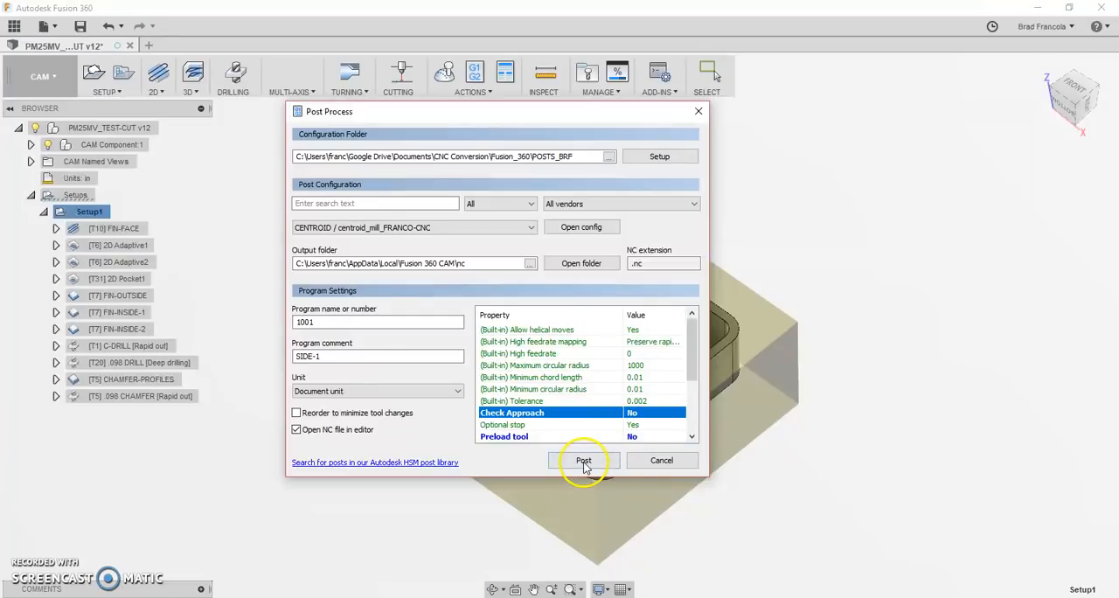
left_click(583, 461)
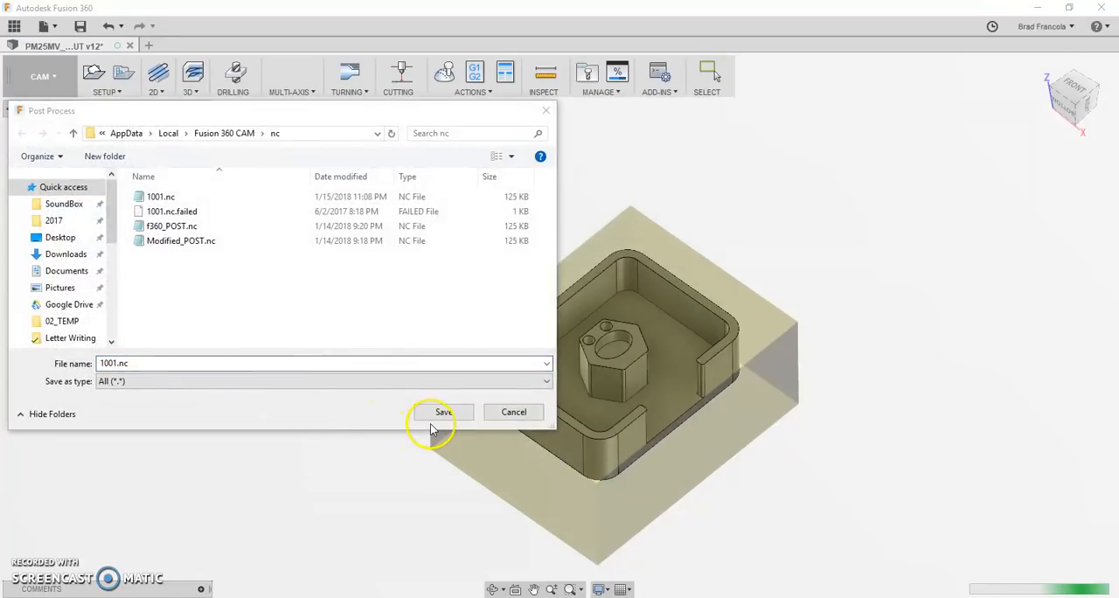
left_click(442, 412)
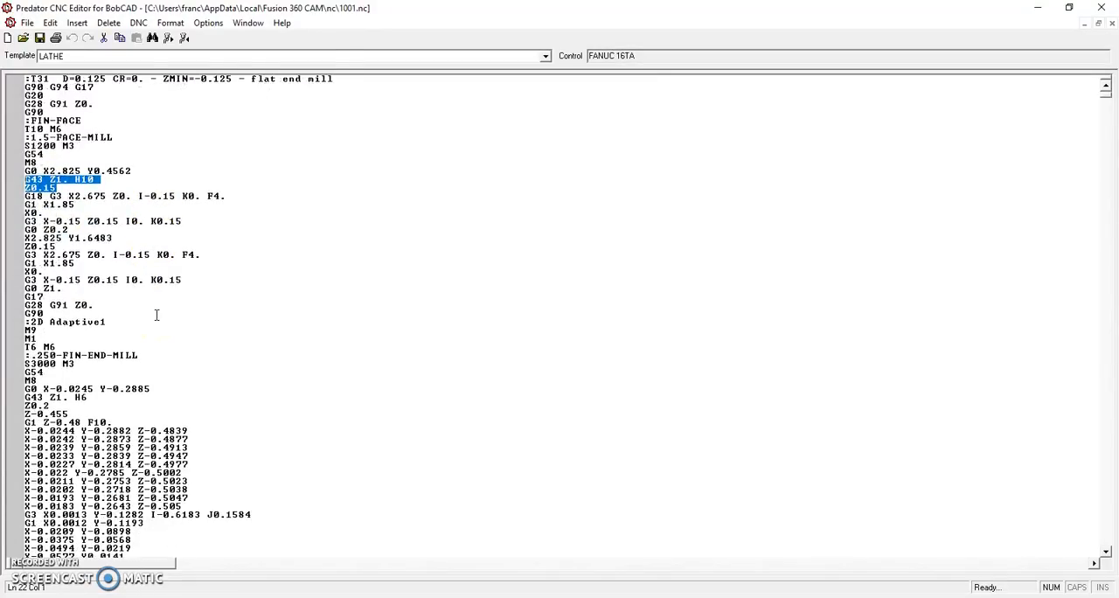
scroll("down", 3)
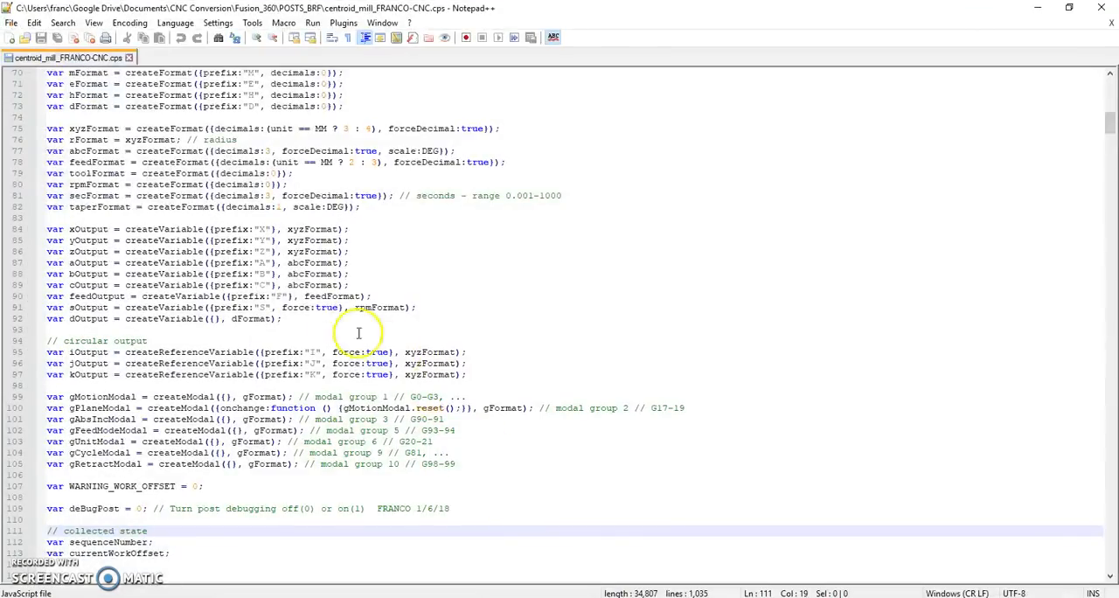
Step: Change 'var deBugPost = 0;' to 1 in centroid_mill_FRANCO-CNC.cps
scroll("down", 3)
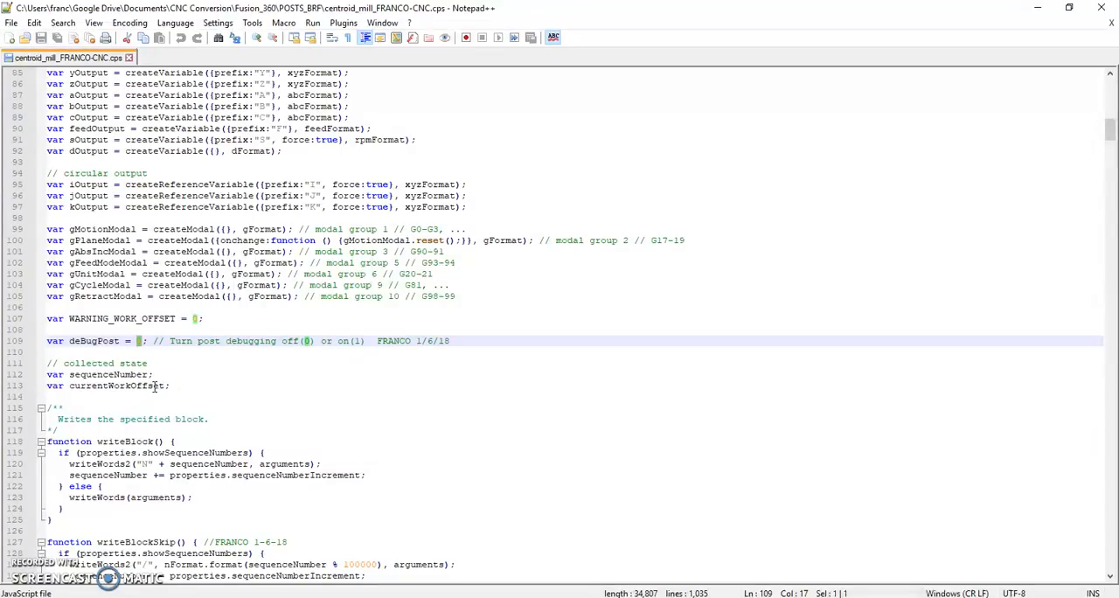
type("1")
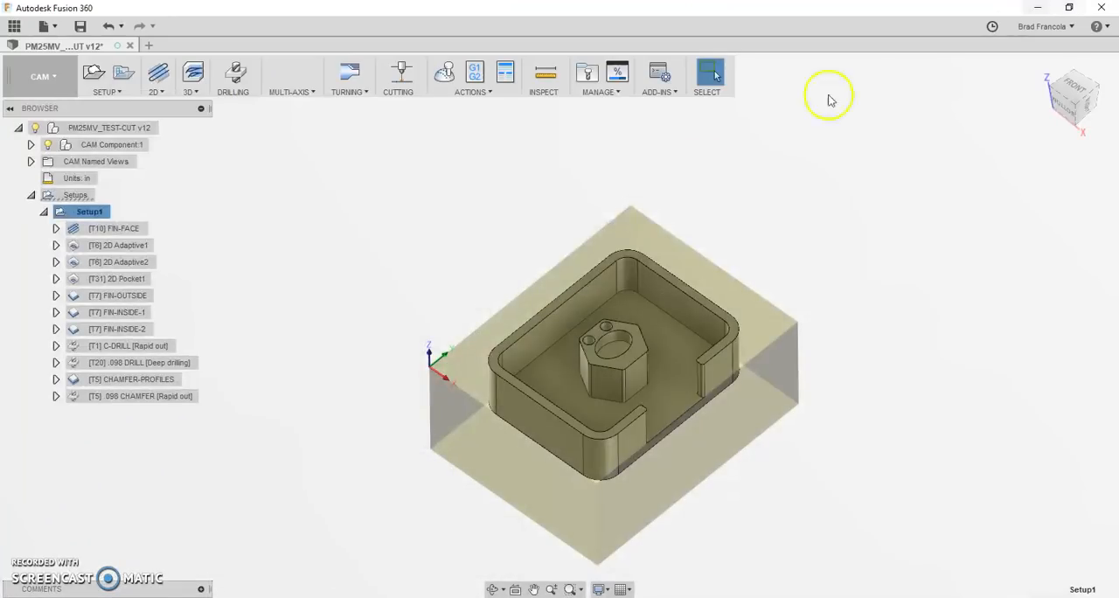
Step: Post Setup1 with the debug-enabled Centroid post, overwriting 1001.nc
right_click(88, 211)
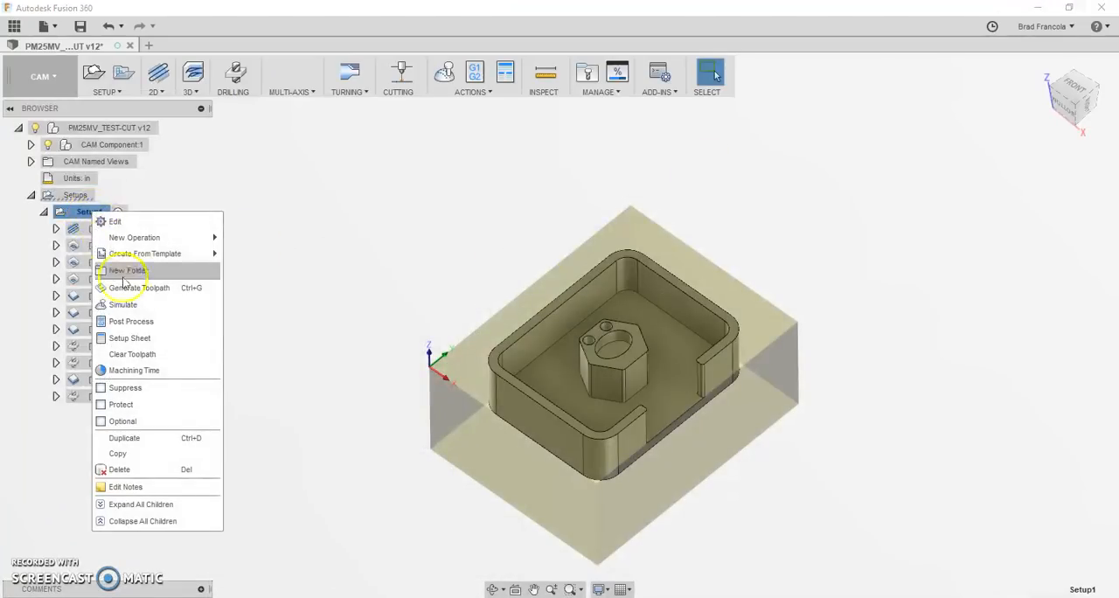
left_click(130, 321)
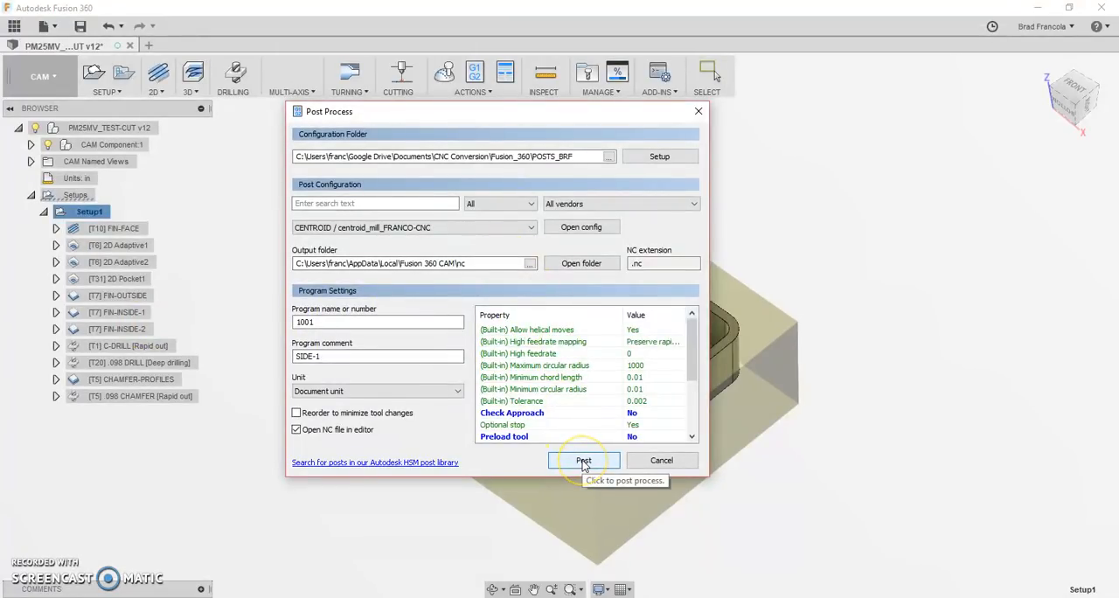
left_click(584, 461)
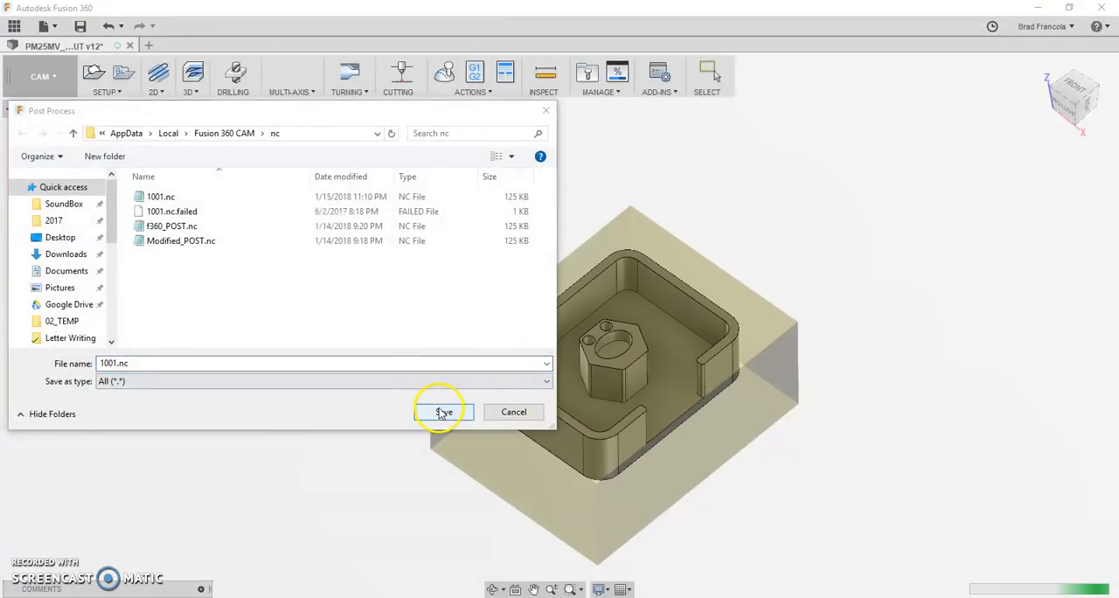
left_click(442, 412)
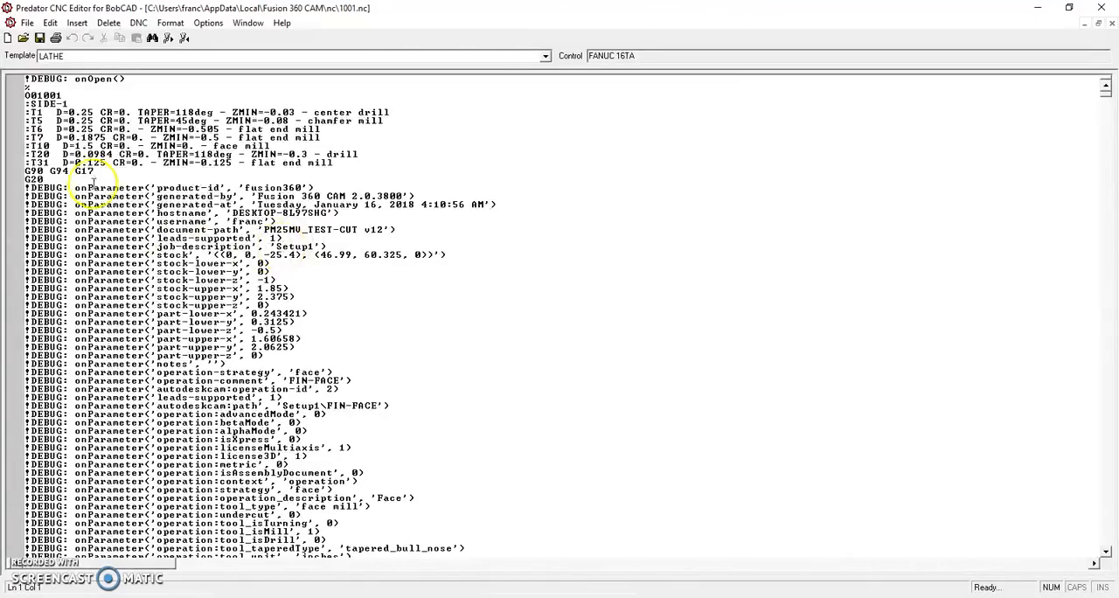
Step: Scroll through 1001.nc's onParameter, onRapid and onCircular DEBUG lines, then close the editor
scroll("down", 3)
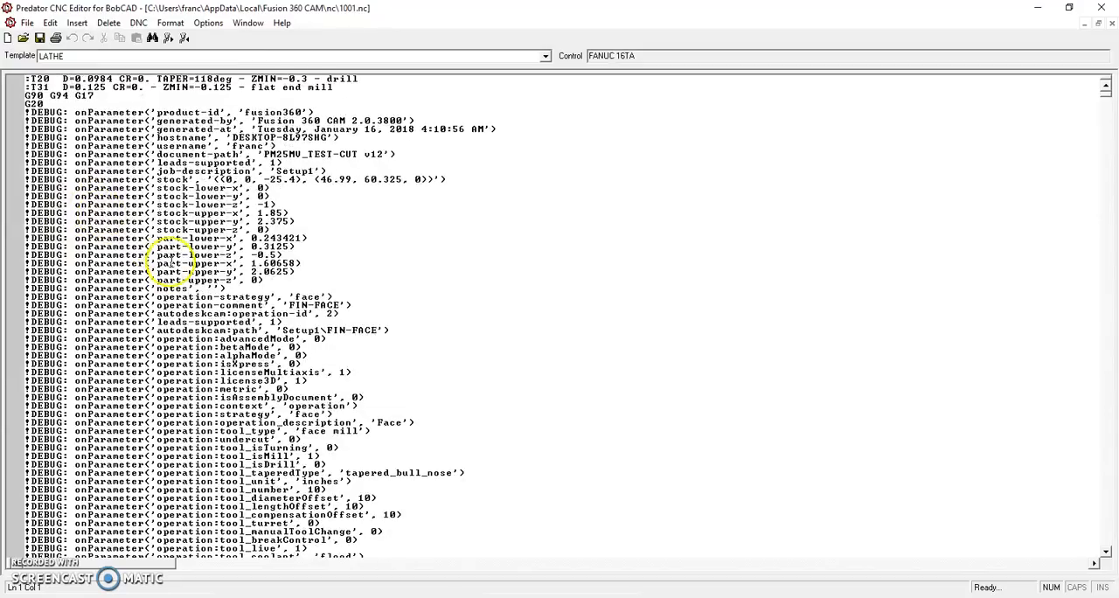
scroll("down", 3)
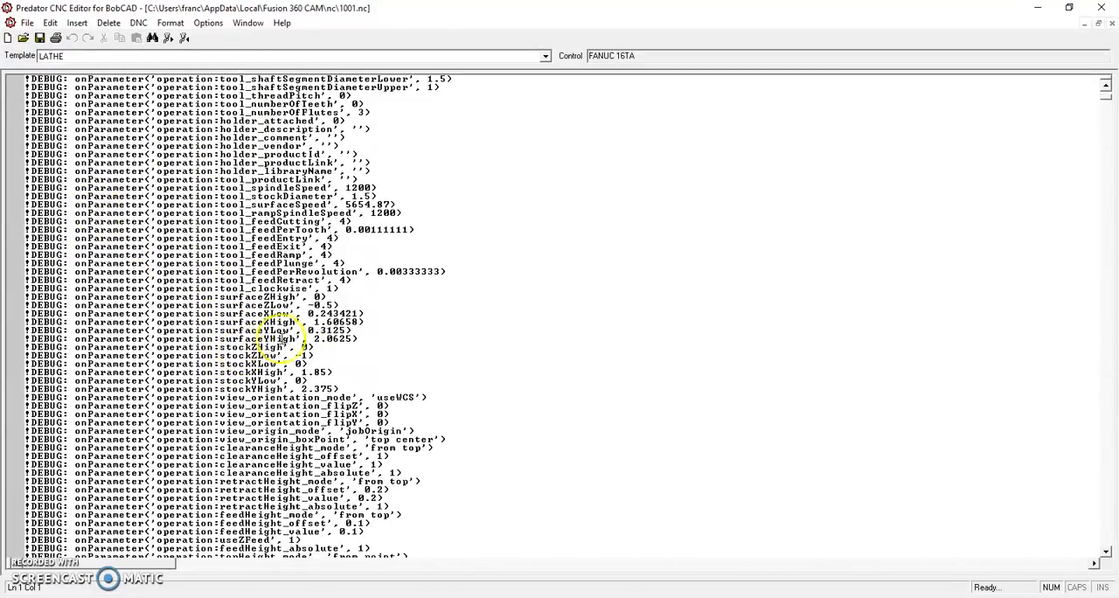
scroll("down", 3)
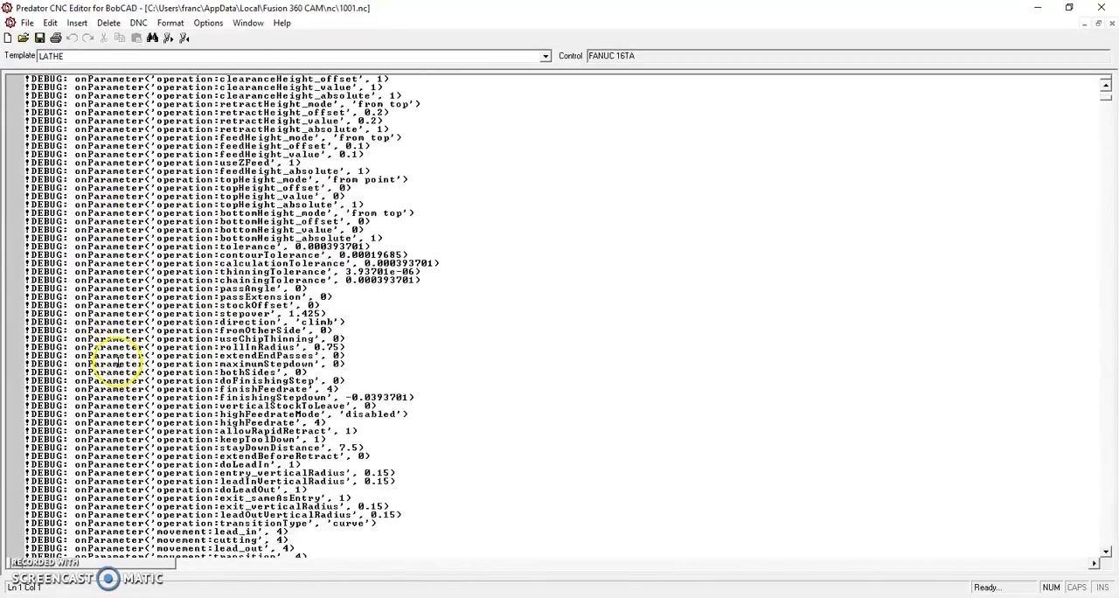
scroll("down", 3)
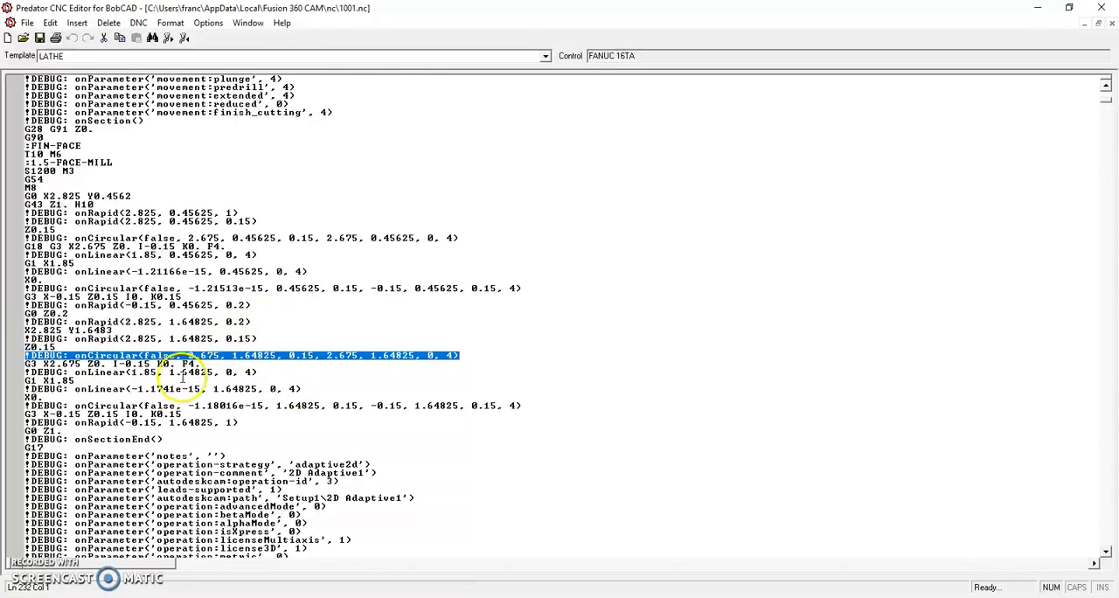
scroll("down", 3)
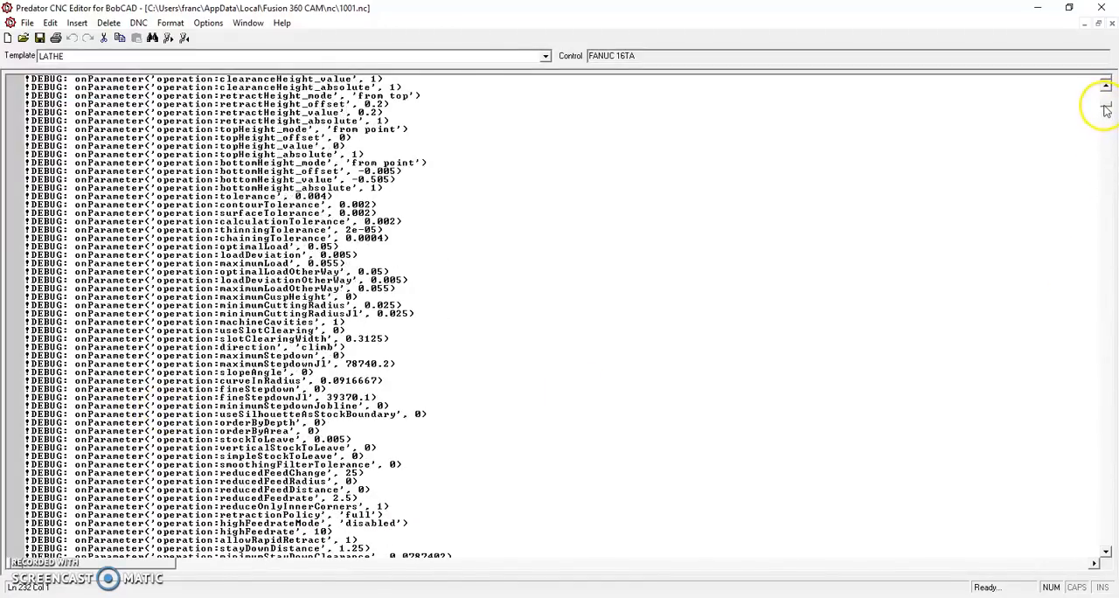
scroll("down", 3)
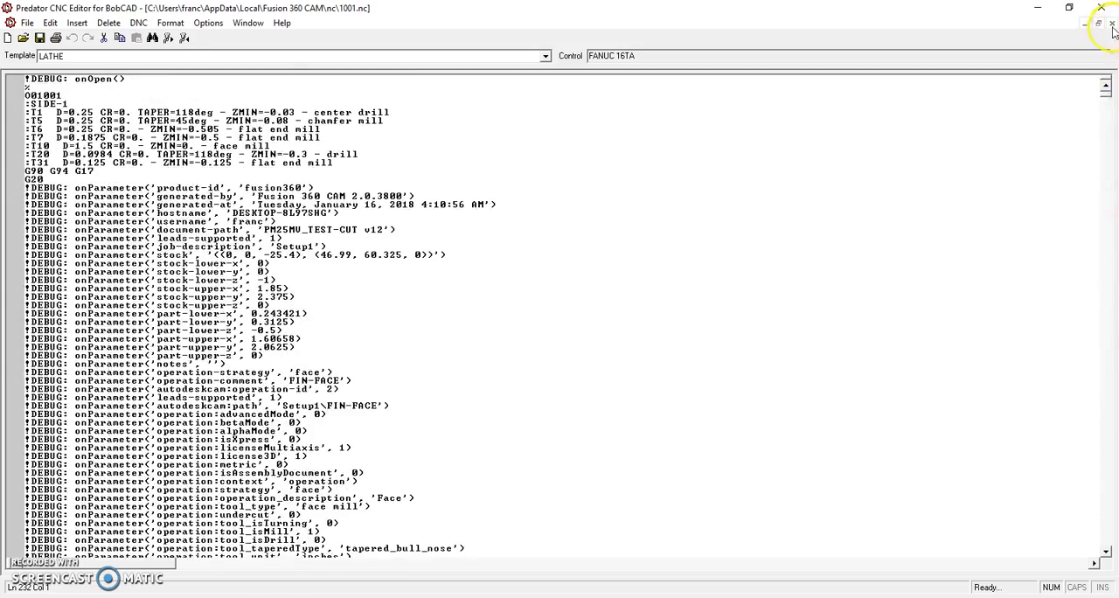
left_click(1111, 8)
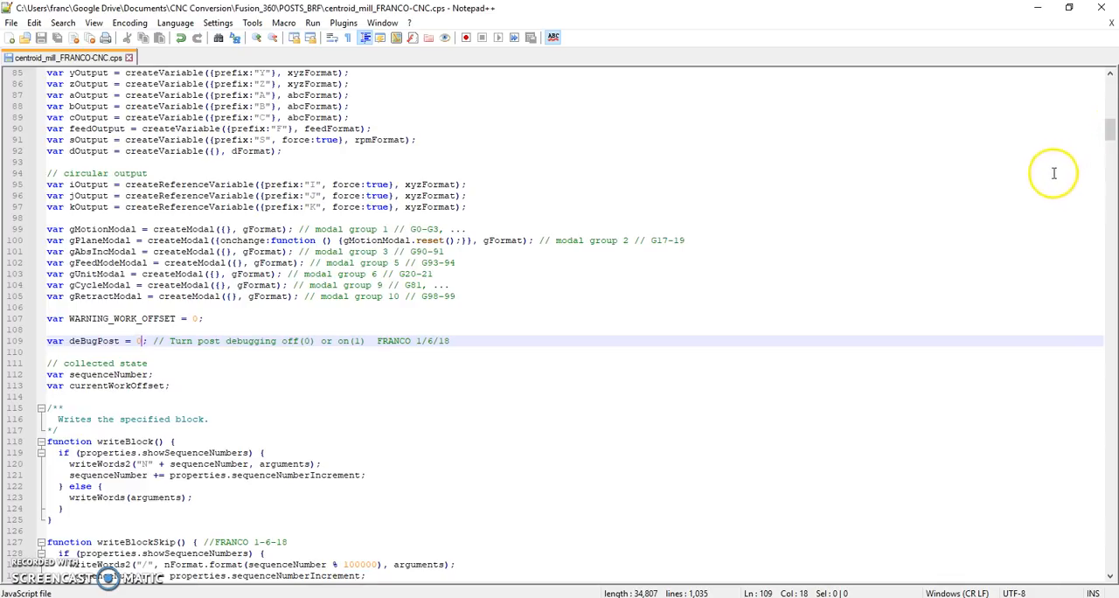
mouse_move(422, 136)
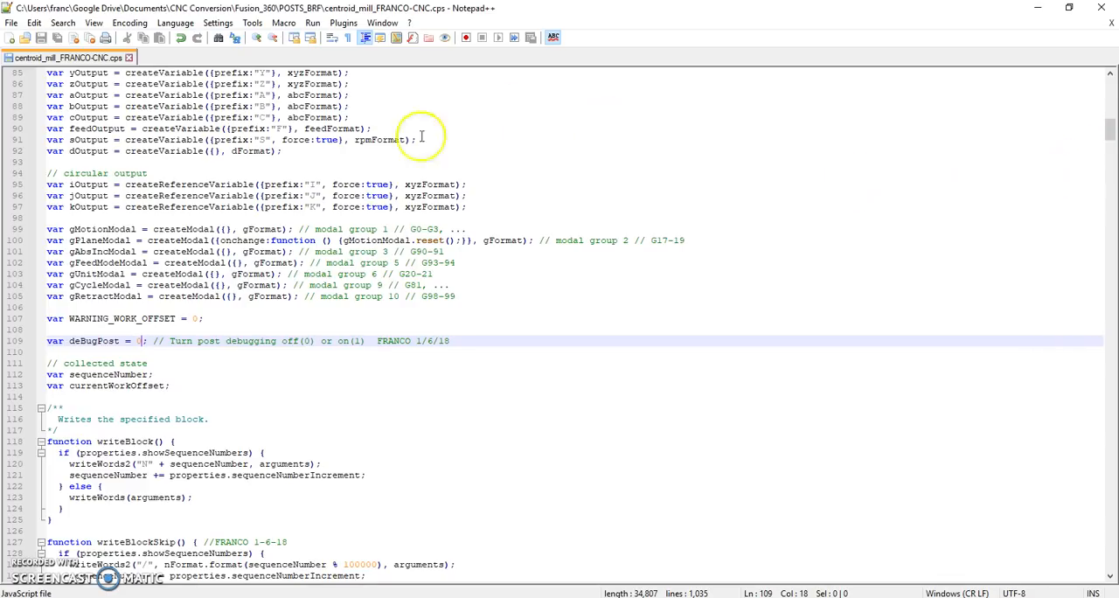
mouse_move(1006, 93)
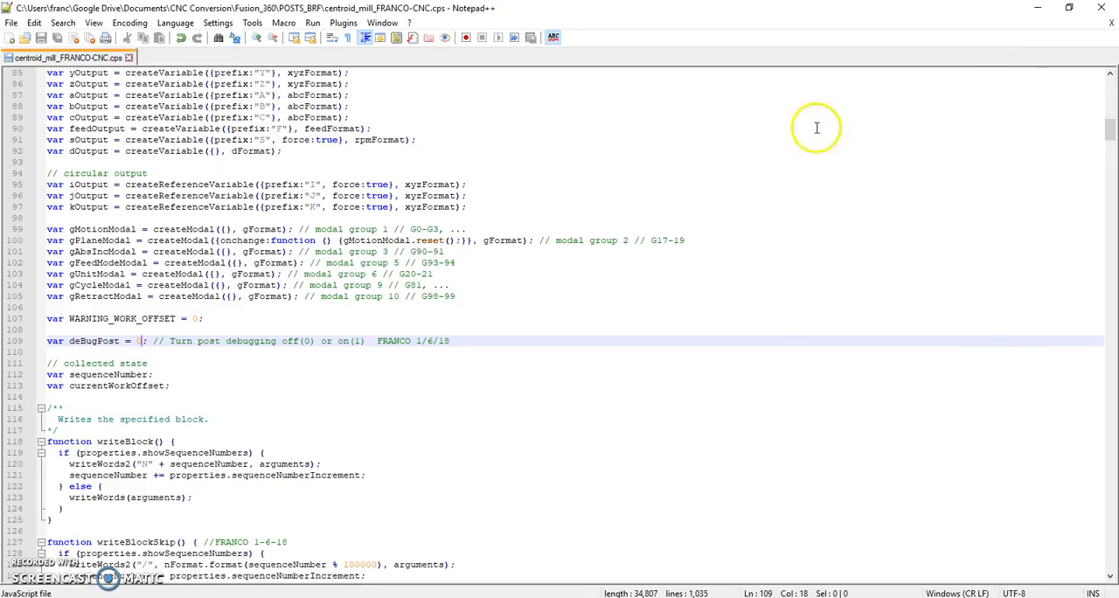
mouse_move(1024, 57)
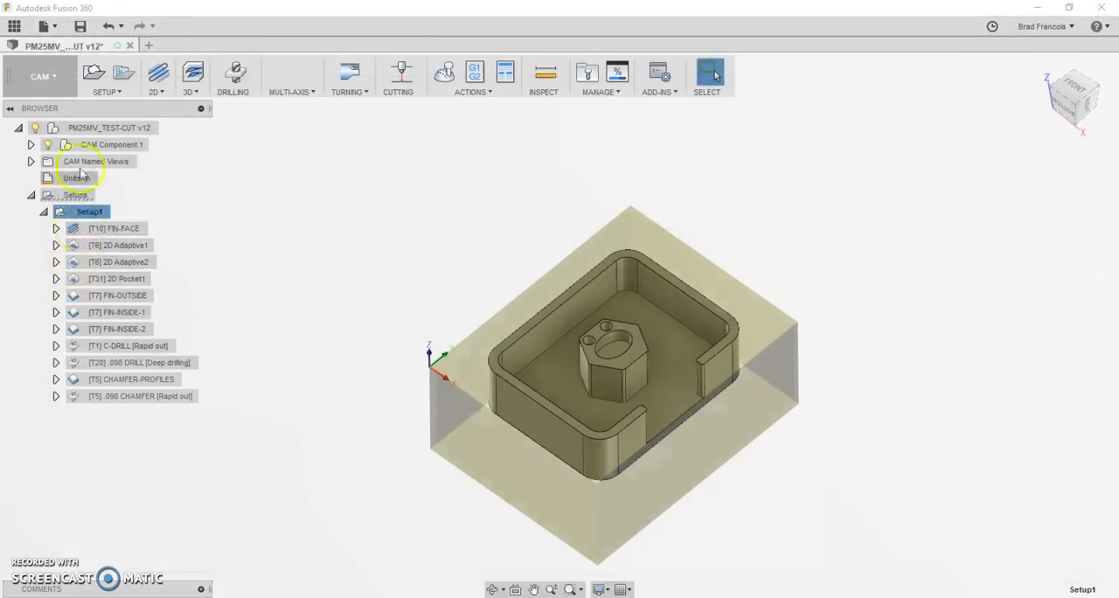
Step: Post Setup1 over 1001.nc with Check Approach set to Yes and review the debug-free program
right_click(83, 212)
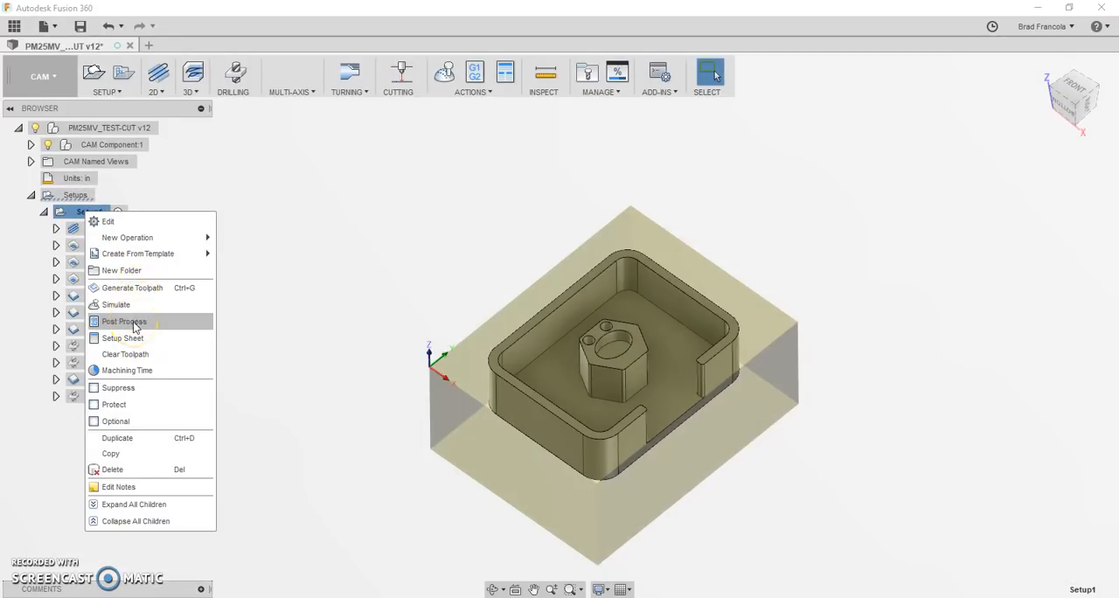
left_click(124, 321)
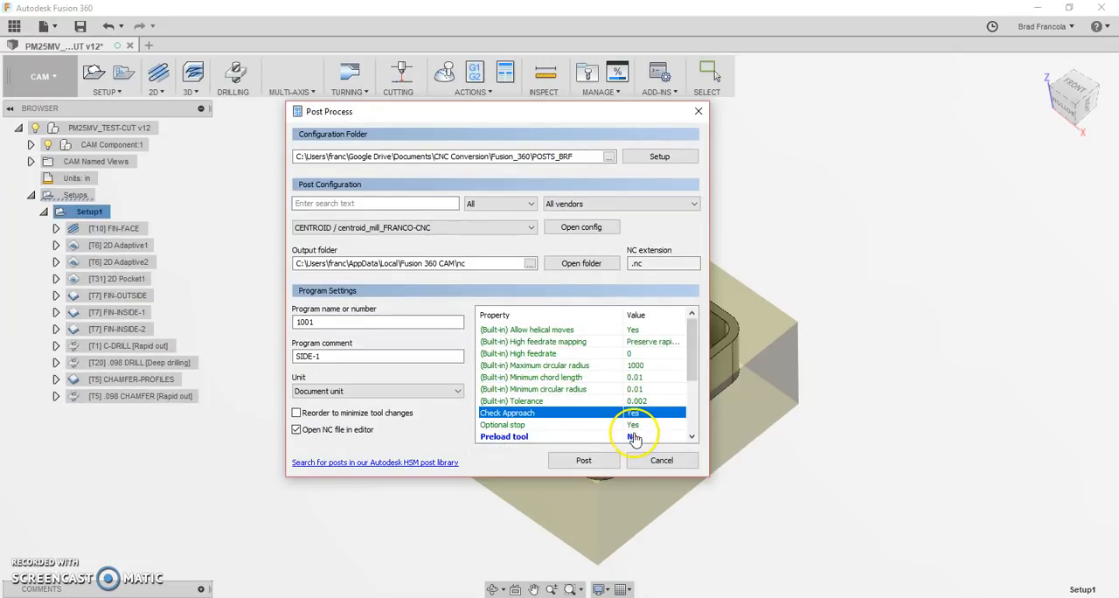
left_click(583, 461)
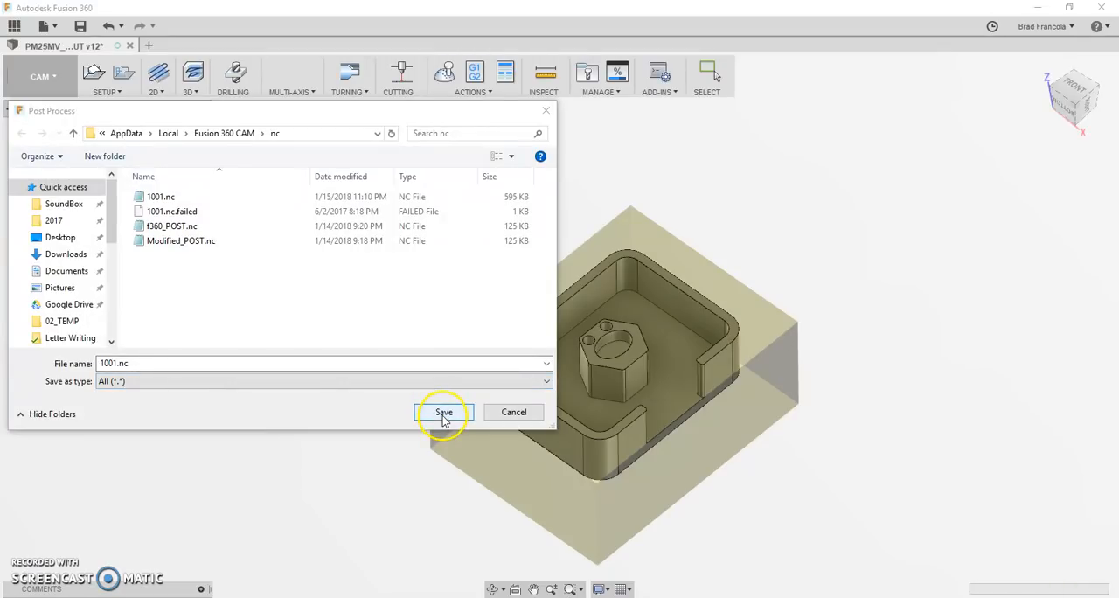
left_click(443, 412)
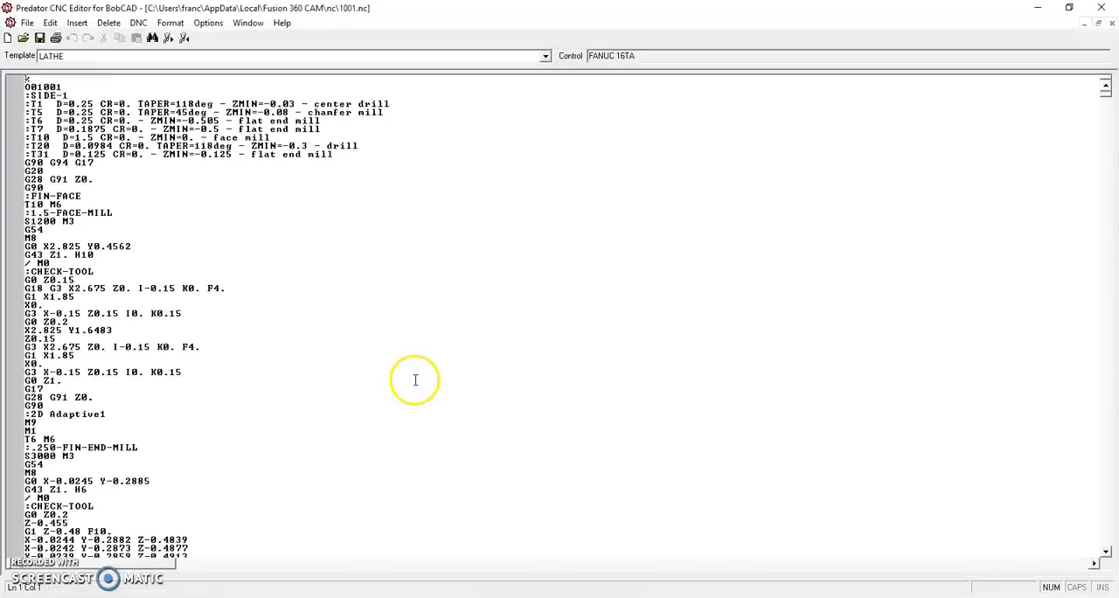
scroll("down", 3)
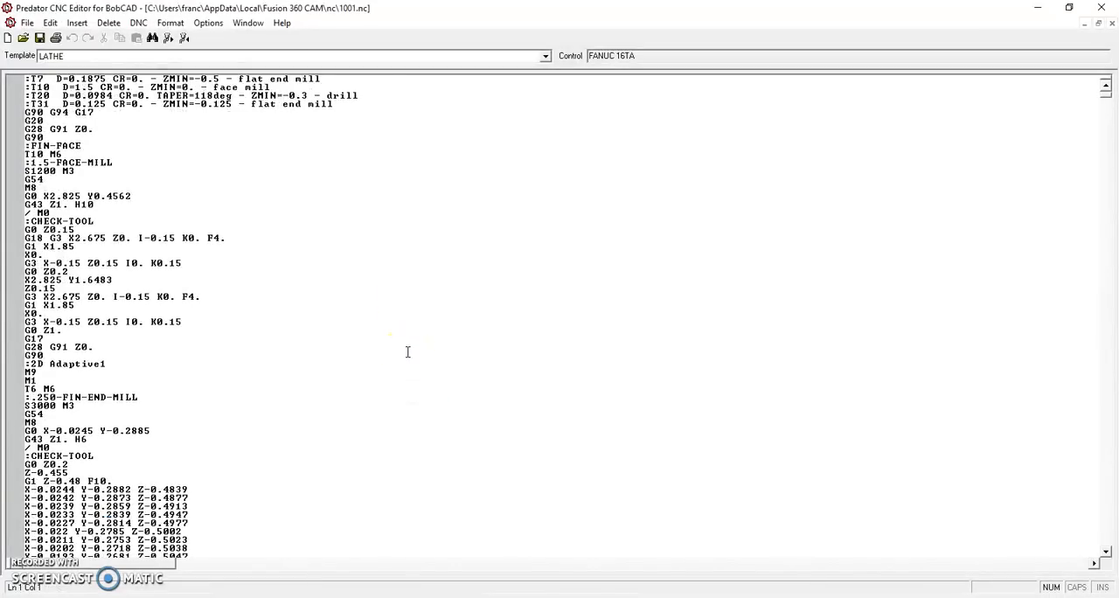